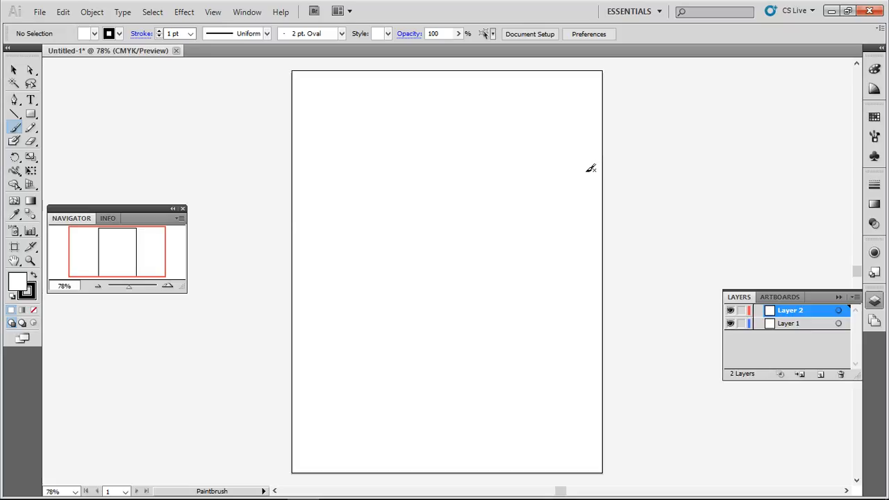
{"action": "mouse_move", "coordinate": [507, 114]}
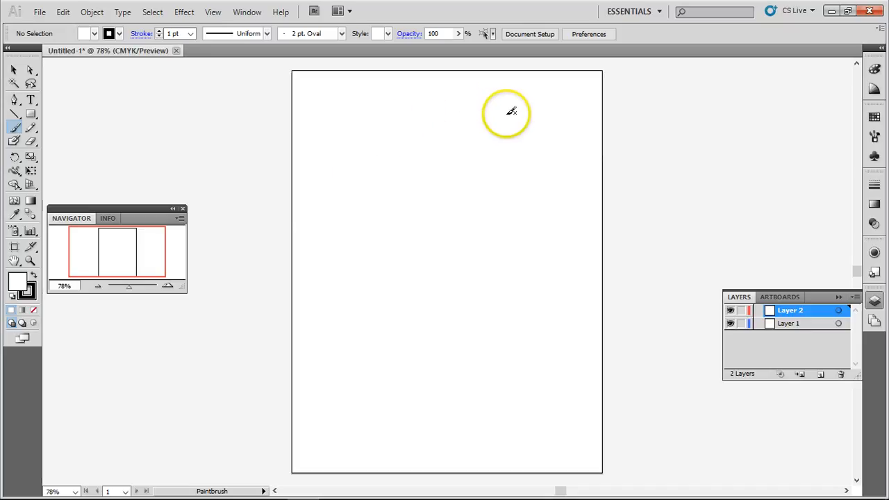
{"action": "mouse_move", "coordinate": [483, 139]}
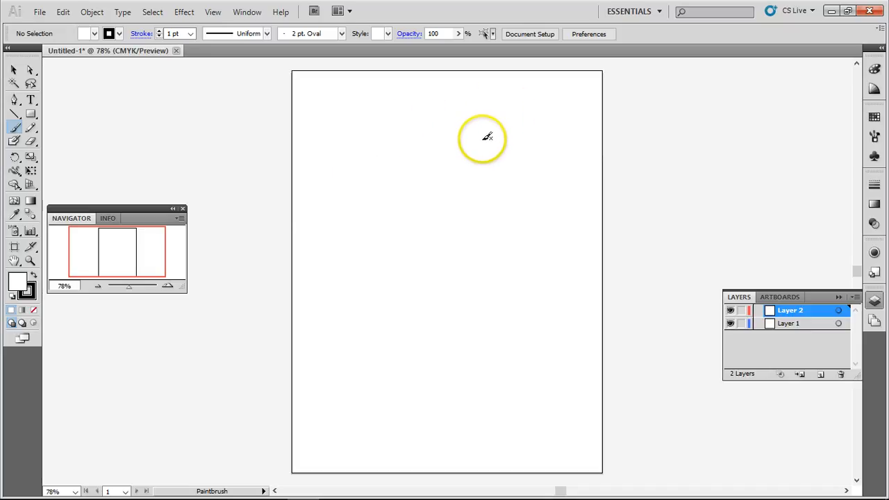
{"action": "mouse_move", "coordinate": [501, 214]}
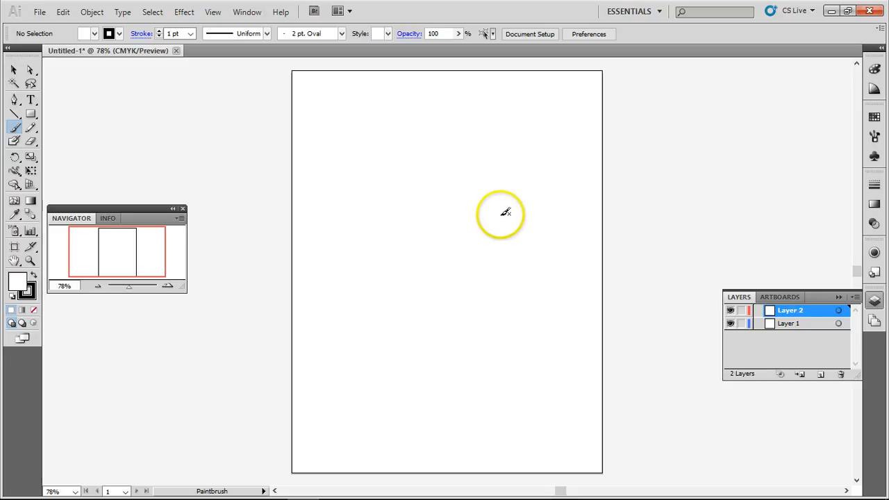
{"action": "mouse_move", "coordinate": [514, 174]}
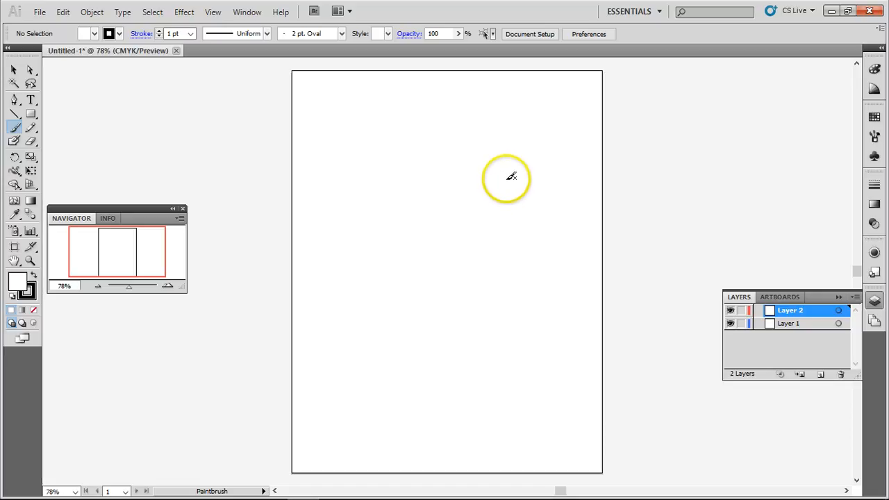
{"action": "mouse_move", "coordinate": [444, 231]}
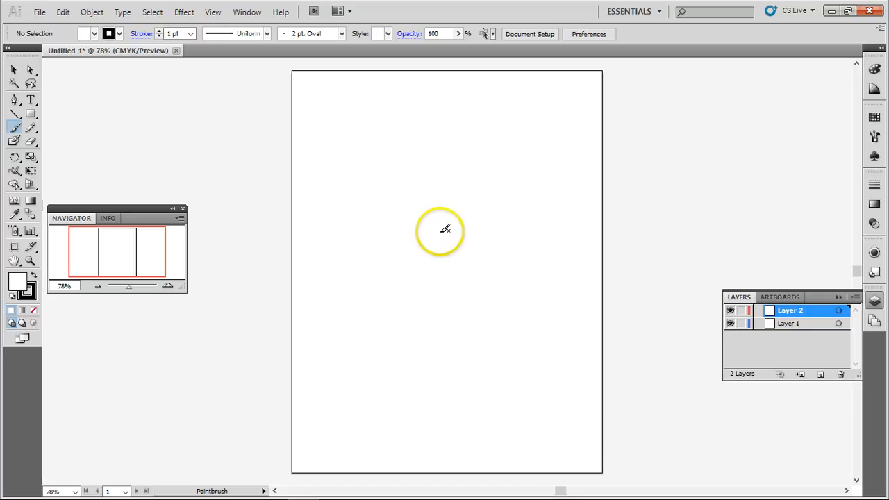
{"action": "mouse_move", "coordinate": [520, 131]}
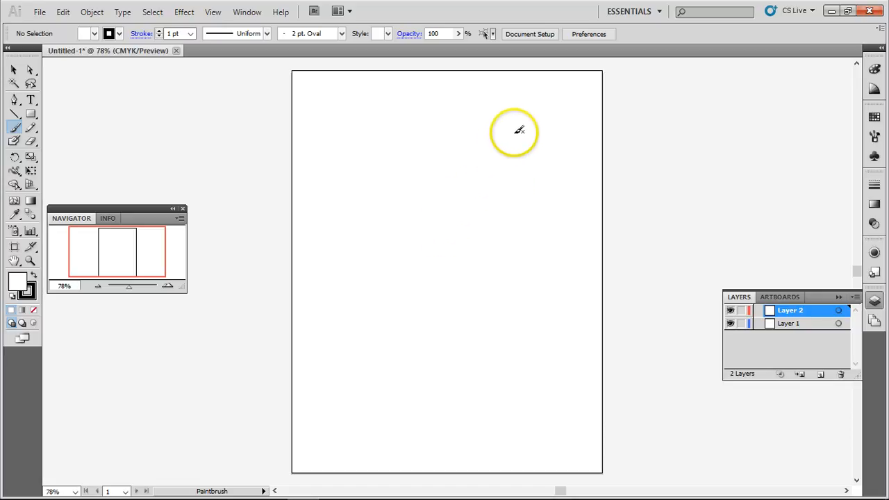
{"action": "mouse_move", "coordinate": [517, 285]}
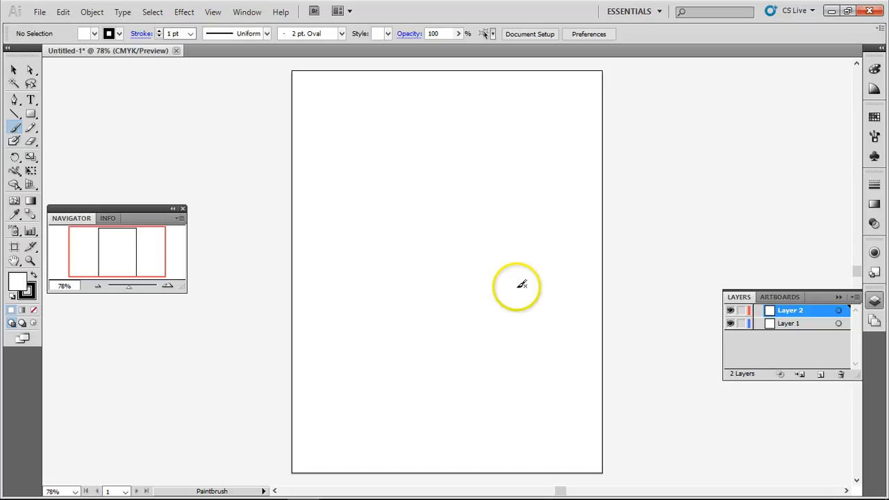
{"action": "mouse_move", "coordinate": [503, 143]}
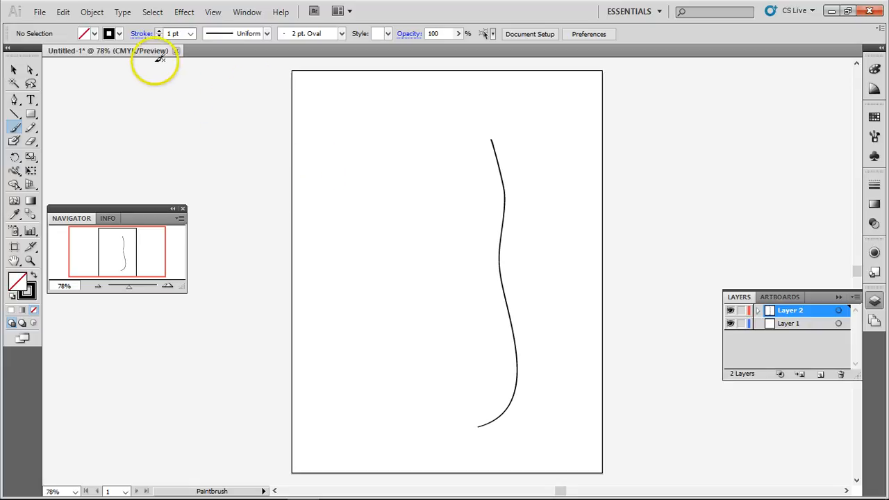
{"action": "mouse_move", "coordinate": [63, 11]}
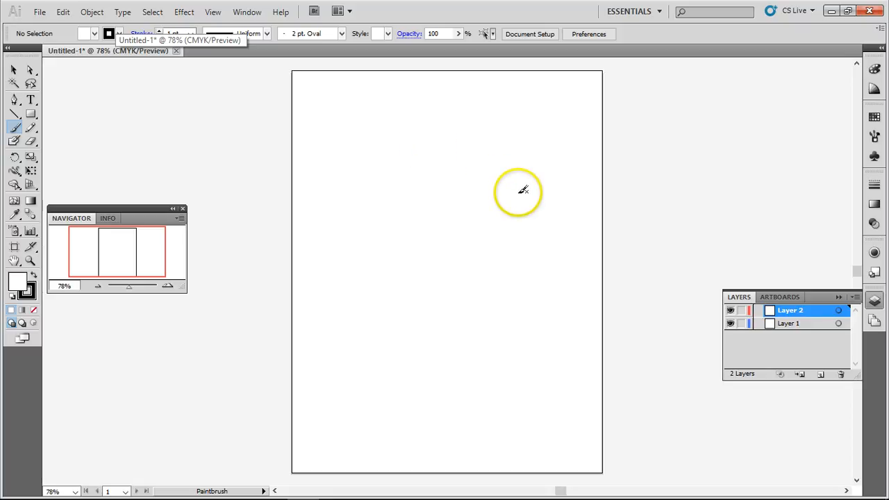
{"action": "mouse_move", "coordinate": [489, 141]}
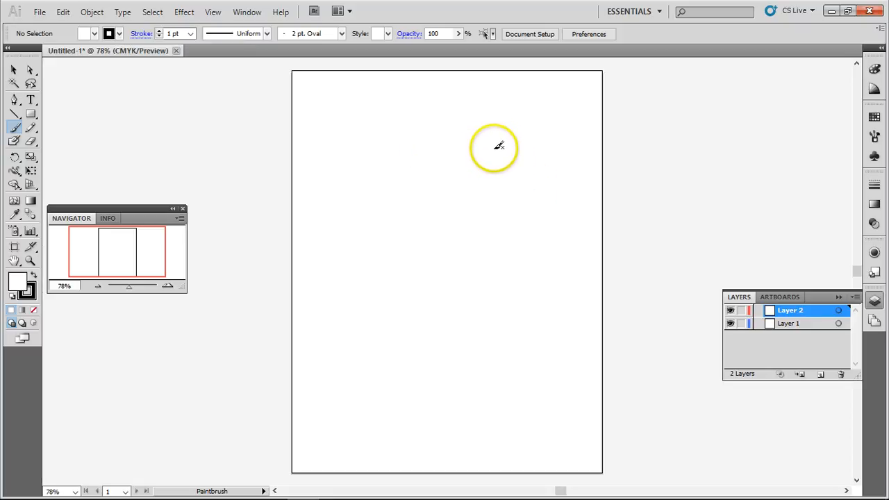
- Draw a long wavy S-shaped paintbrush stroke down the right half of the artboard
{"action": "left_click_drag", "start_coordinate": [494, 146], "coordinate": [493, 292]}
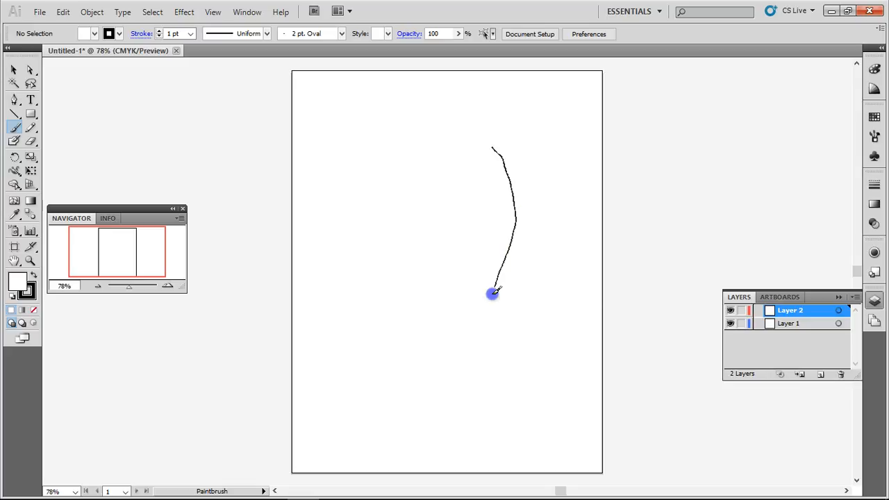
{"action": "left_click_drag", "start_coordinate": [494, 292], "coordinate": [514, 442]}
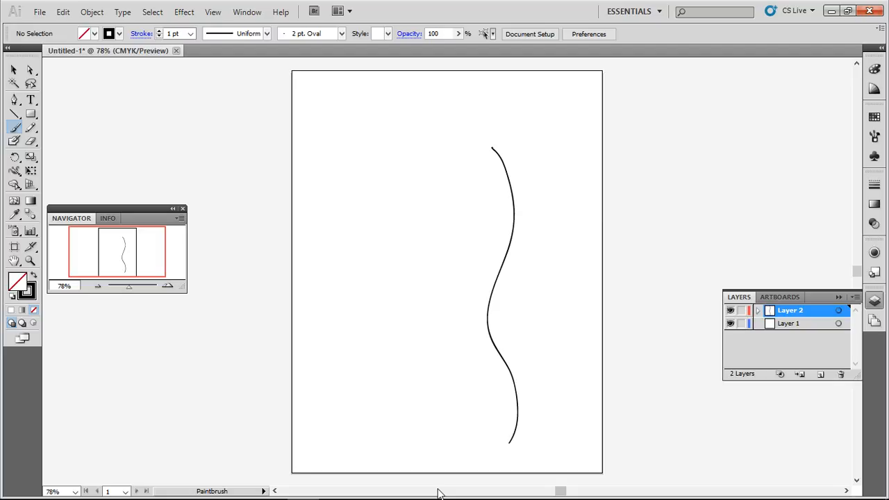
{"action": "mouse_move", "coordinate": [500, 106]}
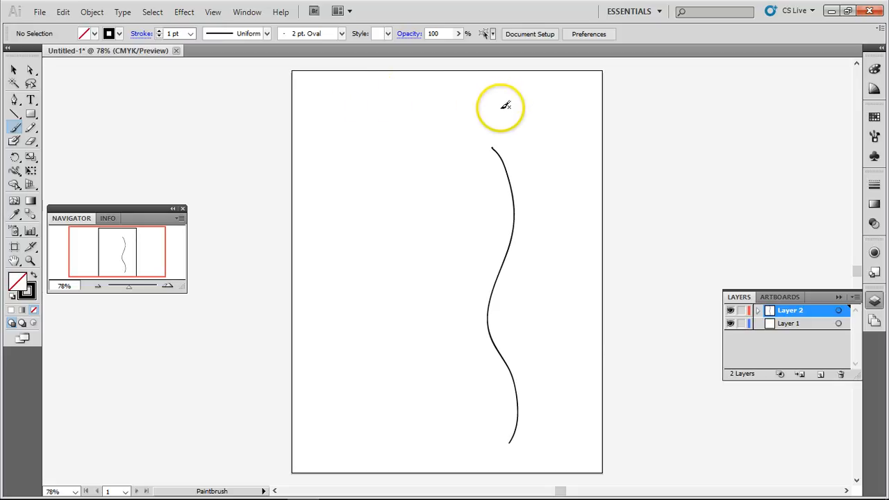
{"action": "mouse_move", "coordinate": [476, 318]}
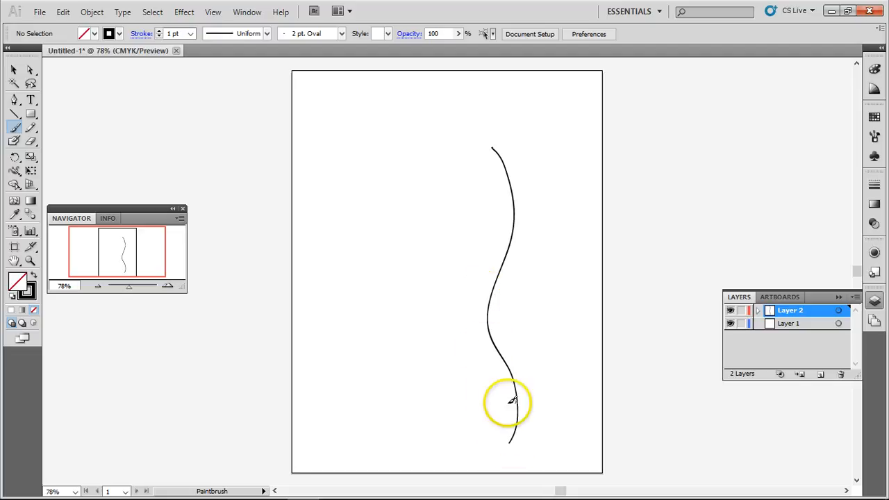
{"action": "mouse_move", "coordinate": [160, 7]}
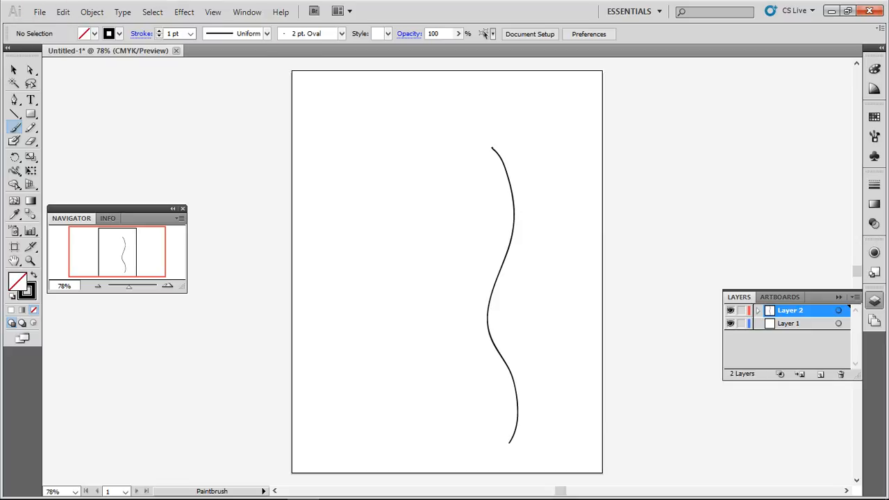
{"action": "mouse_move", "coordinate": [124, 36]}
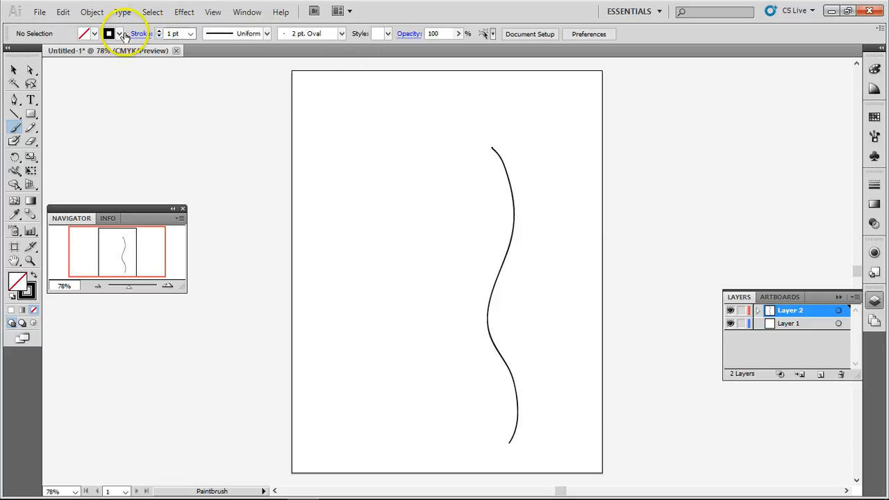
- Undo the wavy stroke and sketch an inverted triangle body with a round base beneath it
{"action": "left_click", "coordinate": [62, 11]}
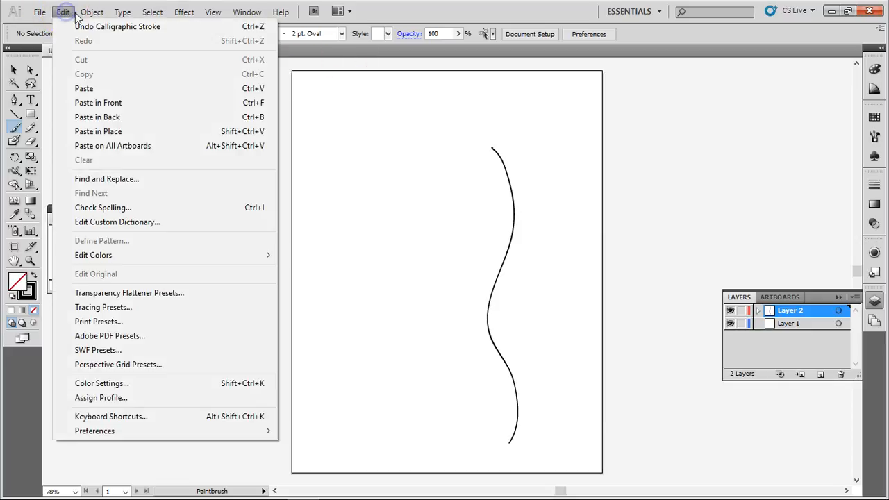
{"action": "mouse_move", "coordinate": [117, 26]}
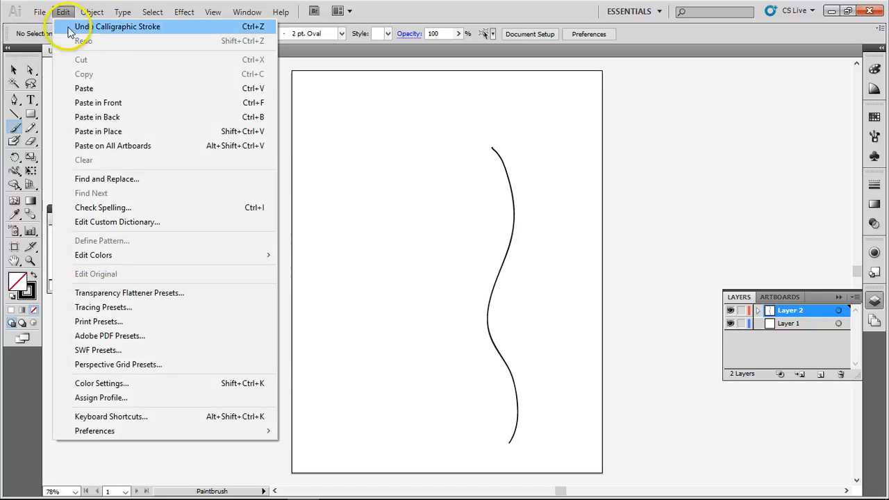
{"action": "left_click", "coordinate": [116, 27]}
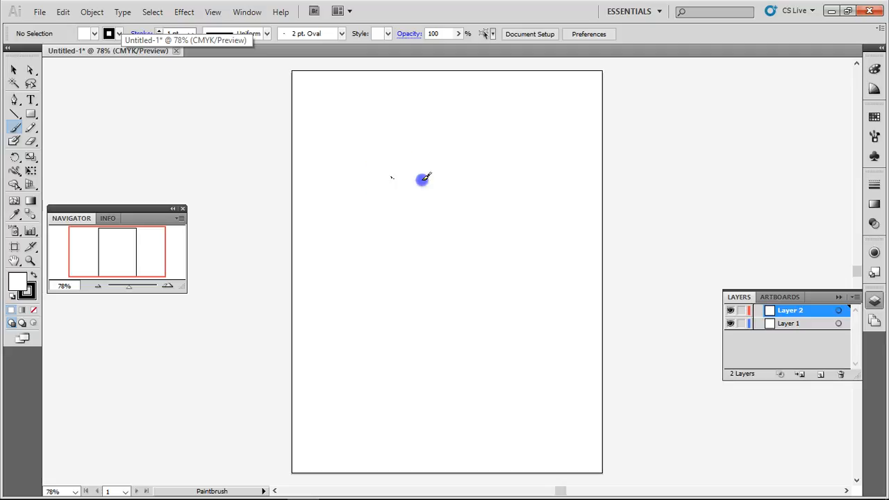
{"action": "left_click_drag", "start_coordinate": [422, 180], "coordinate": [484, 314]}
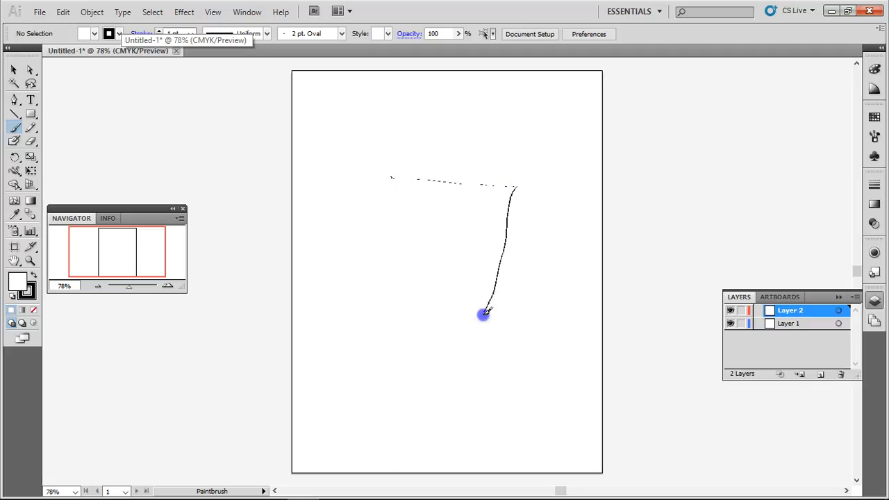
{"action": "left_click_drag", "start_coordinate": [484, 313], "coordinate": [412, 233]}
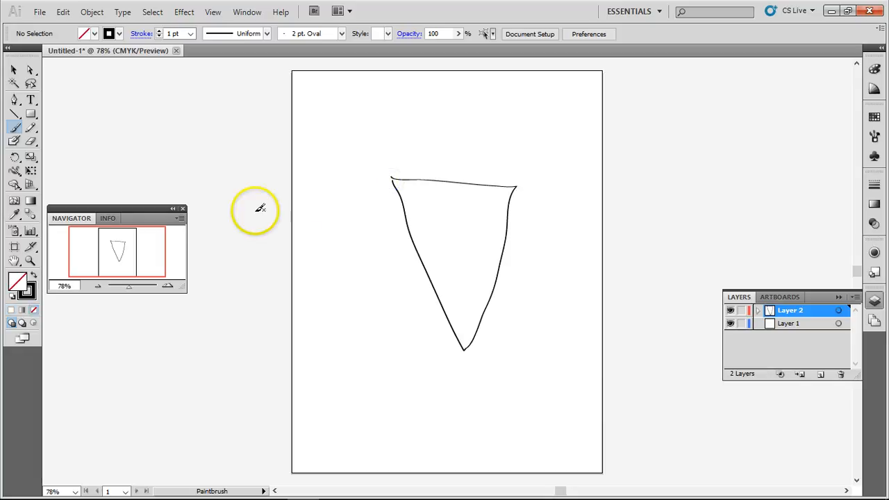
{"action": "mouse_move", "coordinate": [442, 344]}
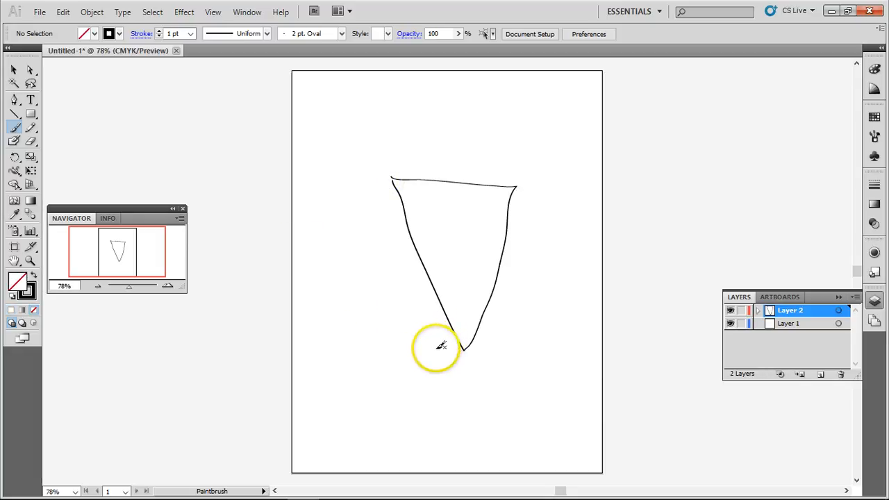
{"action": "mouse_move", "coordinate": [425, 350]}
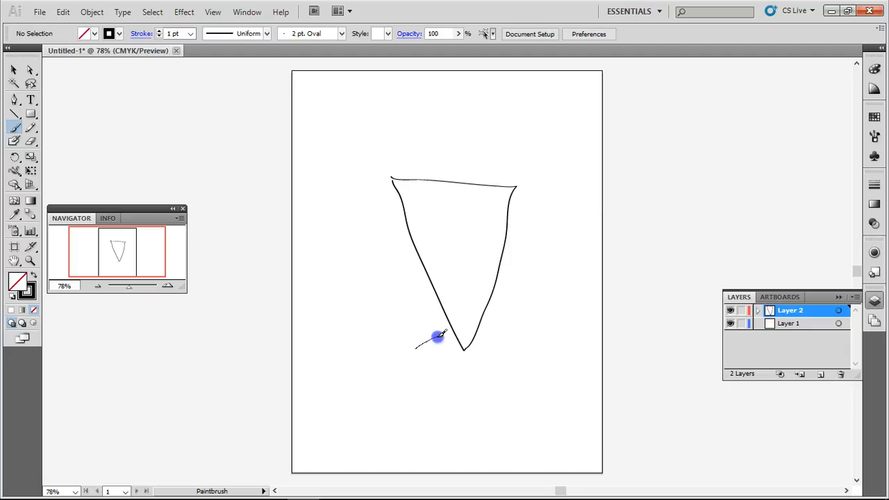
{"action": "left_click_drag", "start_coordinate": [438, 338], "coordinate": [437, 417]}
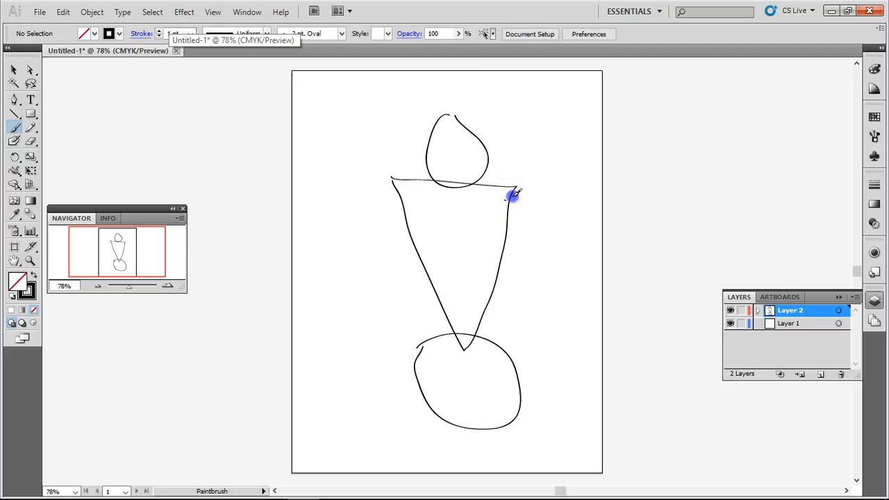
- Add a second line down the body's right side into the round base
{"action": "left_click_drag", "start_coordinate": [511, 194], "coordinate": [486, 285]}
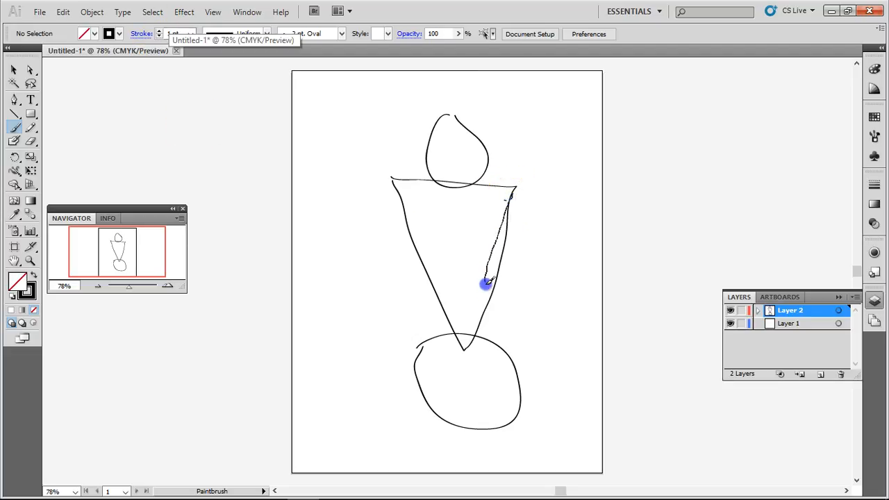
{"action": "left_click_drag", "start_coordinate": [486, 284], "coordinate": [438, 423]}
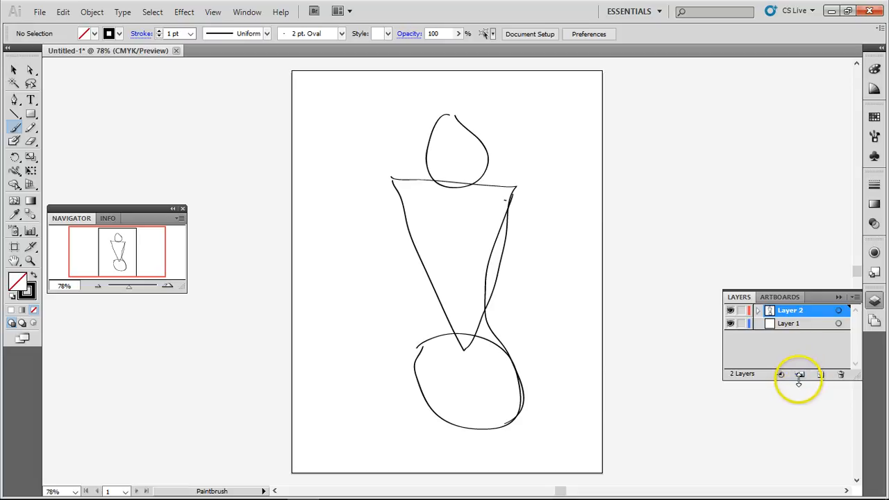
{"action": "mouse_move", "coordinate": [819, 377]}
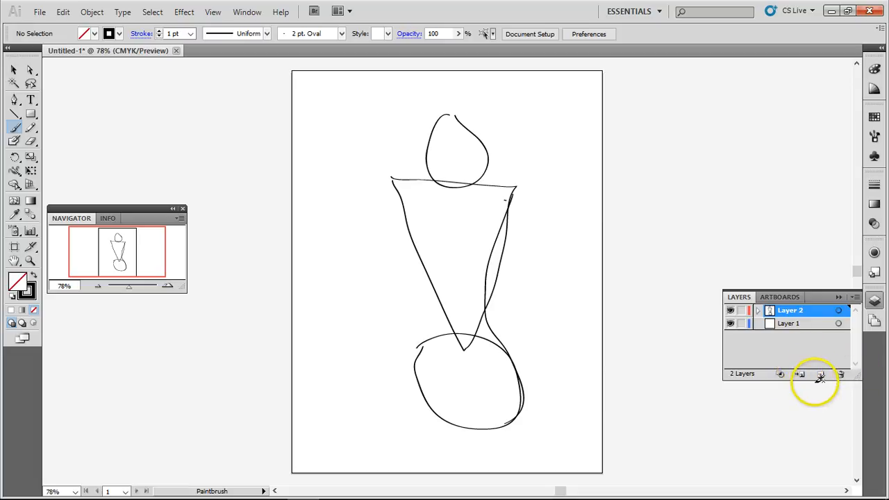
- Add a new layer and load the Artistic_Ink library with its tapered ink brushes
{"action": "left_click", "coordinate": [820, 375]}
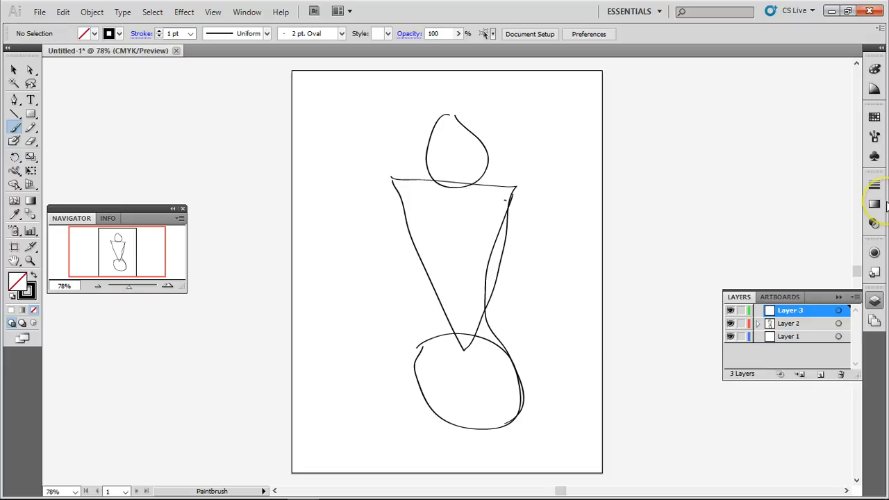
{"action": "mouse_move", "coordinate": [875, 138]}
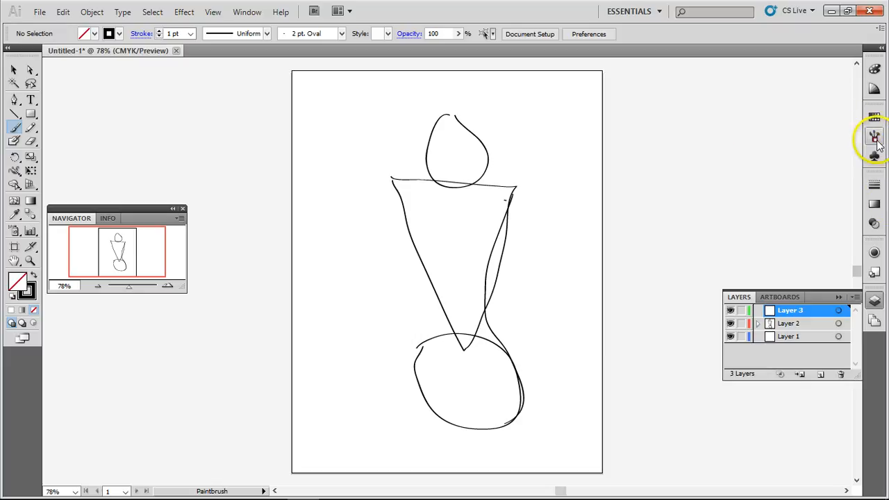
{"action": "left_click", "coordinate": [875, 136]}
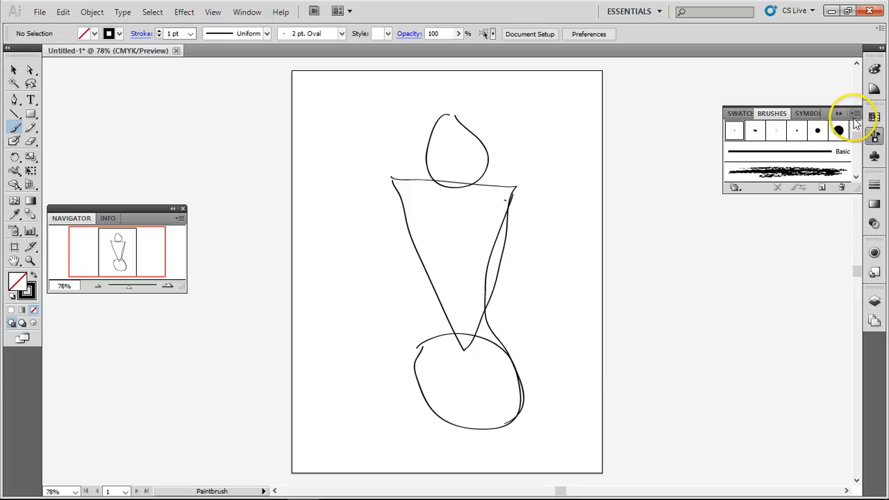
{"action": "left_click", "coordinate": [854, 114]}
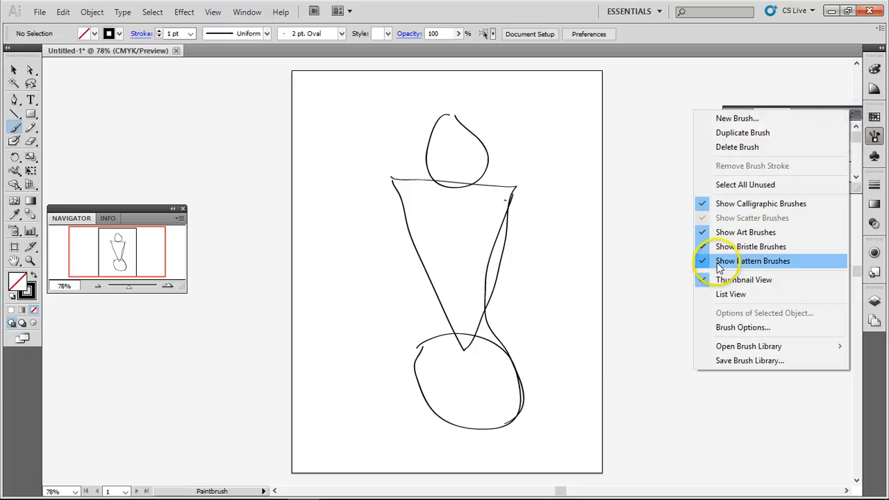
{"action": "mouse_move", "coordinate": [742, 328]}
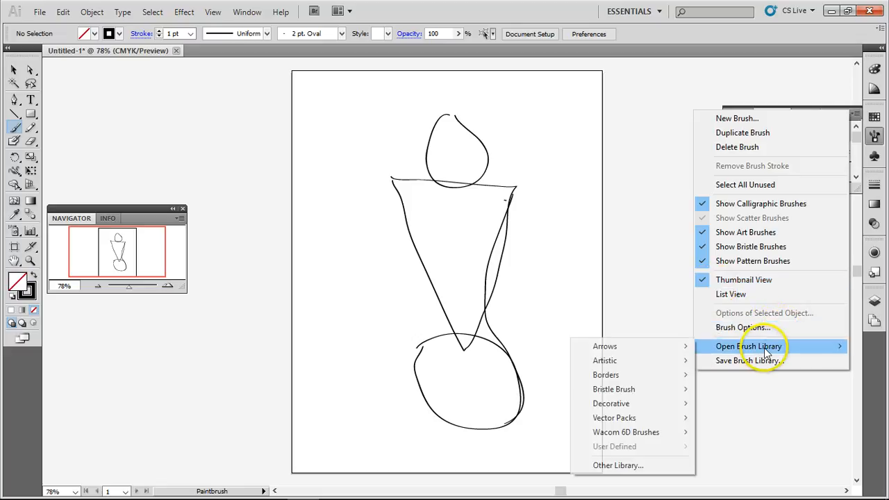
{"action": "mouse_move", "coordinate": [614, 360]}
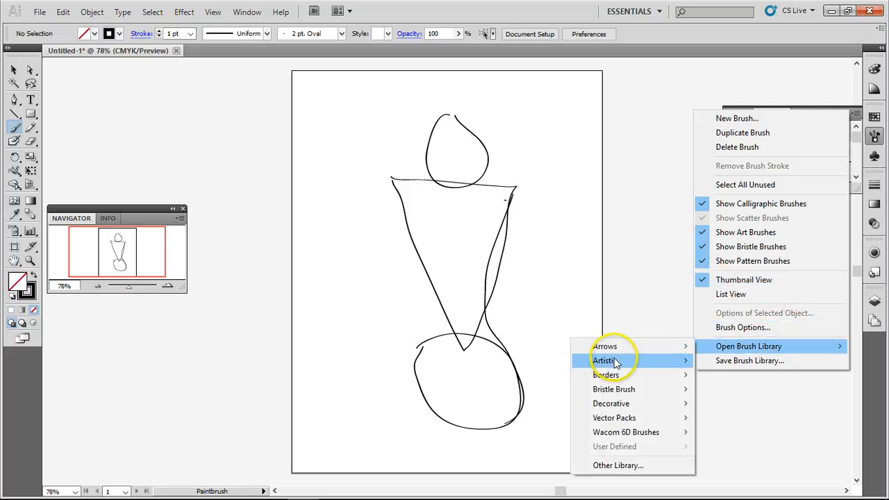
{"action": "mouse_move", "coordinate": [604, 360]}
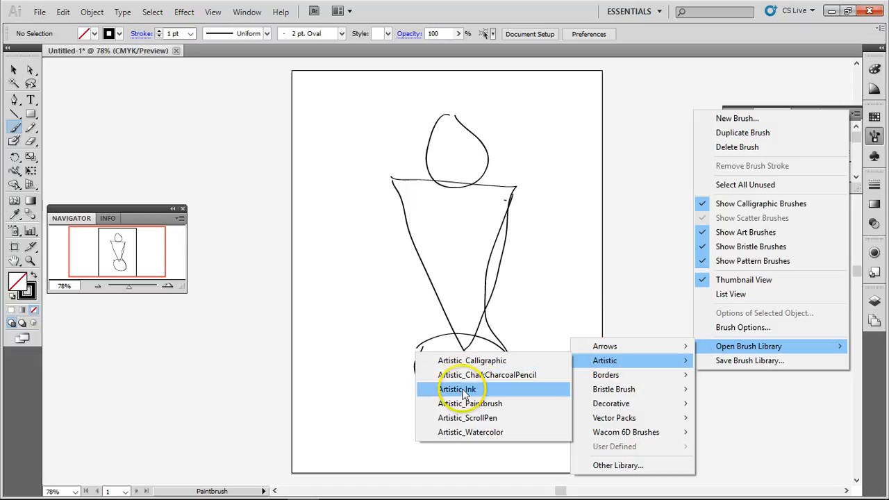
{"action": "left_click", "coordinate": [459, 389]}
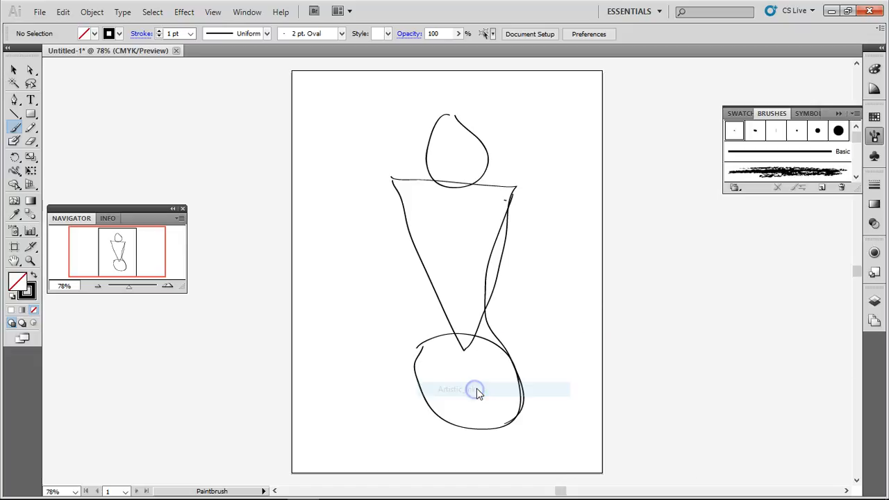
{"action": "left_click", "coordinate": [475, 389]}
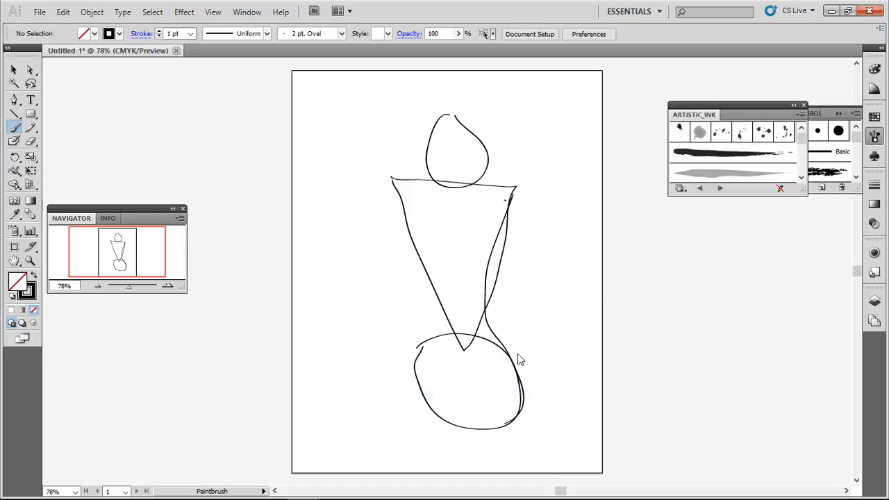
{"action": "mouse_move", "coordinate": [750, 97]}
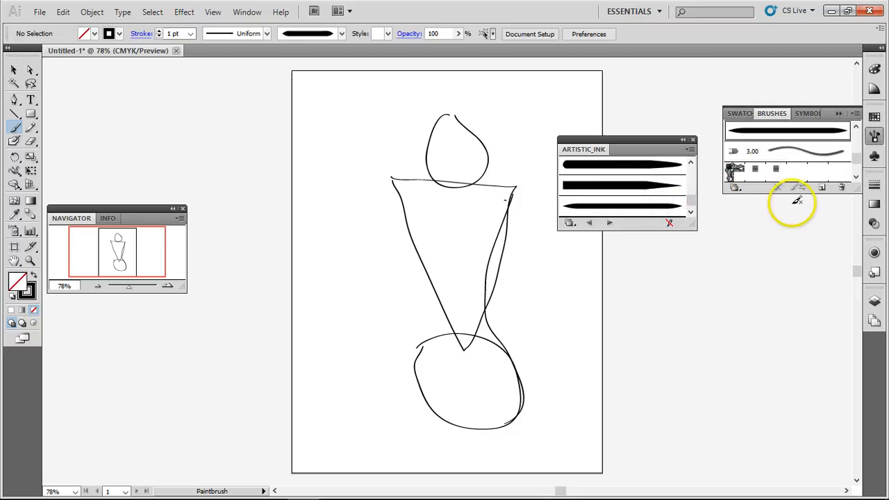
{"action": "mouse_move", "coordinate": [708, 167]}
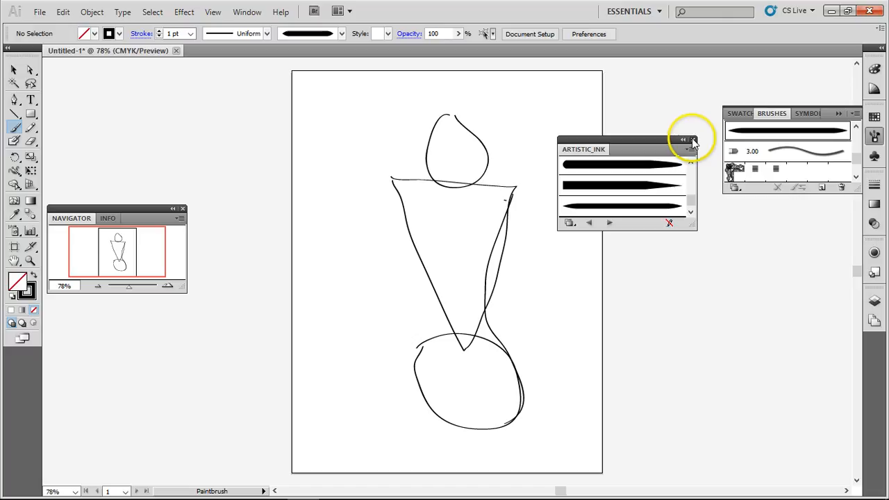
- Set the Tapered Stroke brush to colourize with Tints and Shades and show the Layers list
{"action": "left_click", "coordinate": [684, 139]}
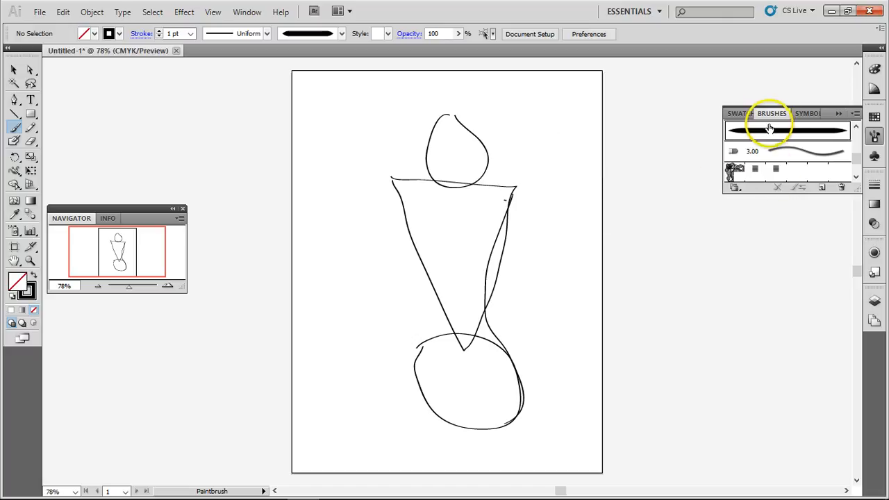
{"action": "mouse_move", "coordinate": [769, 130]}
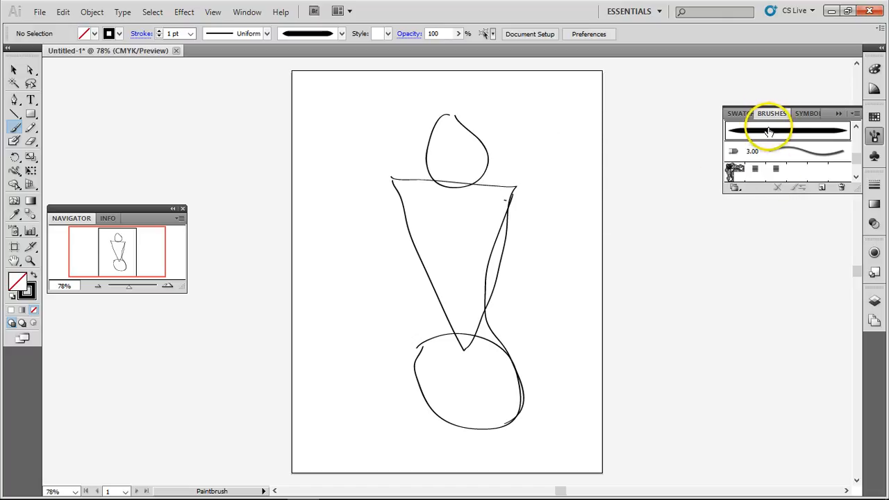
{"action": "double_click", "coordinate": [786, 130]}
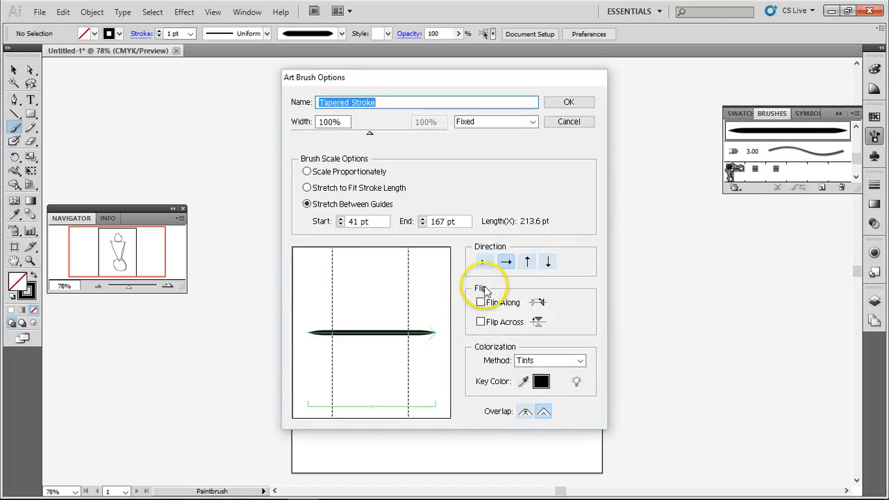
{"action": "mouse_move", "coordinate": [598, 367]}
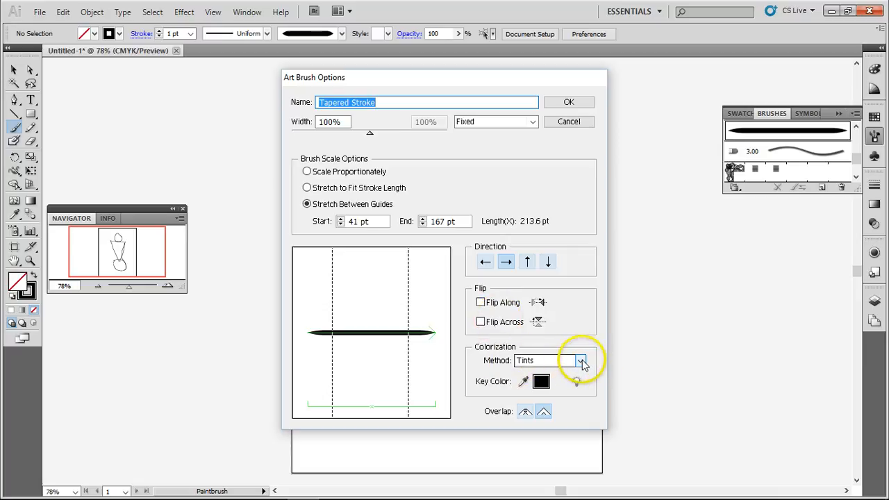
{"action": "left_click", "coordinate": [581, 360]}
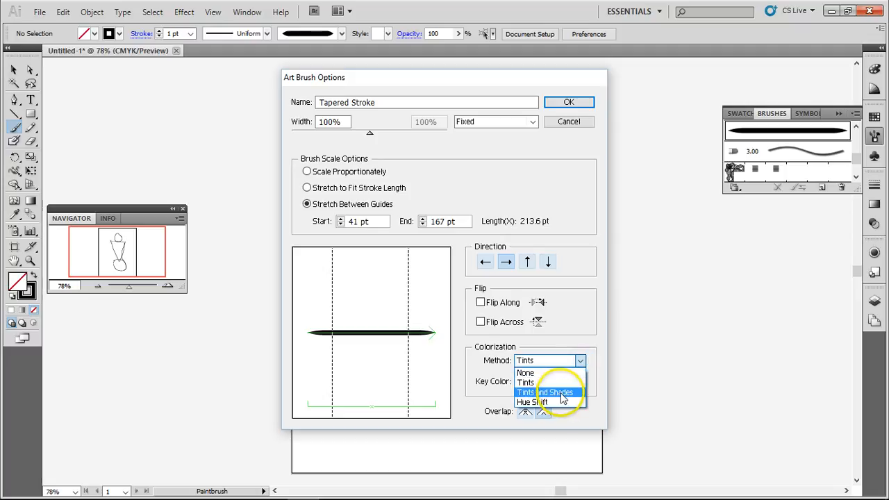
{"action": "left_click", "coordinate": [545, 392]}
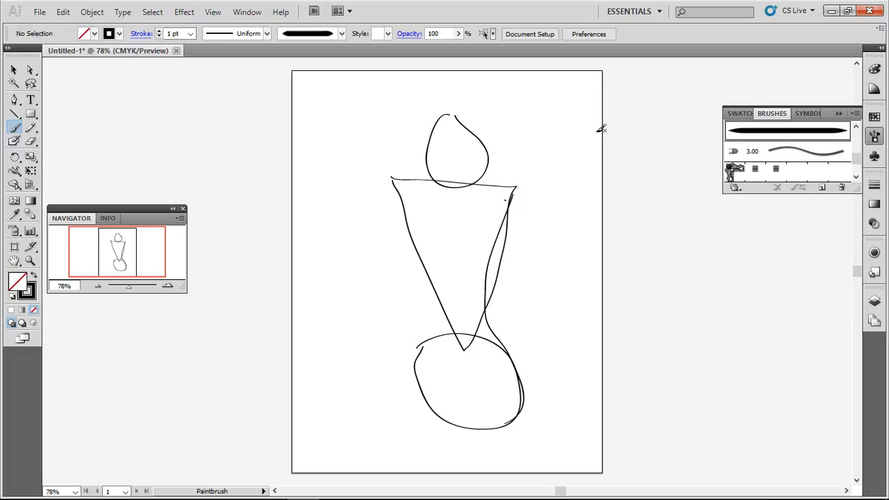
{"action": "mouse_move", "coordinate": [779, 230]}
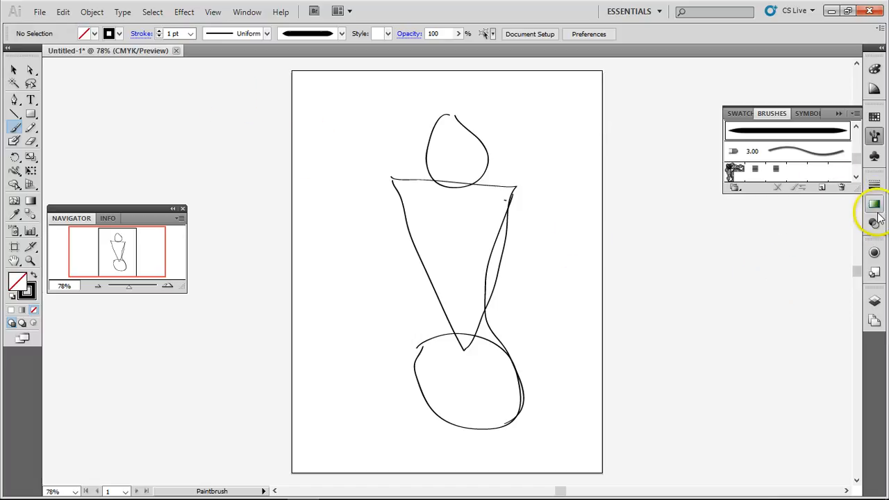
{"action": "mouse_move", "coordinate": [873, 303]}
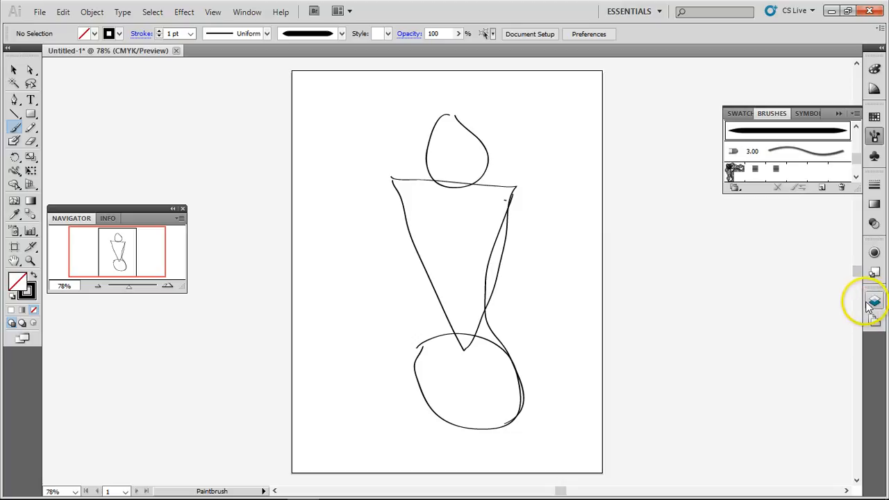
{"action": "left_click", "coordinate": [875, 300]}
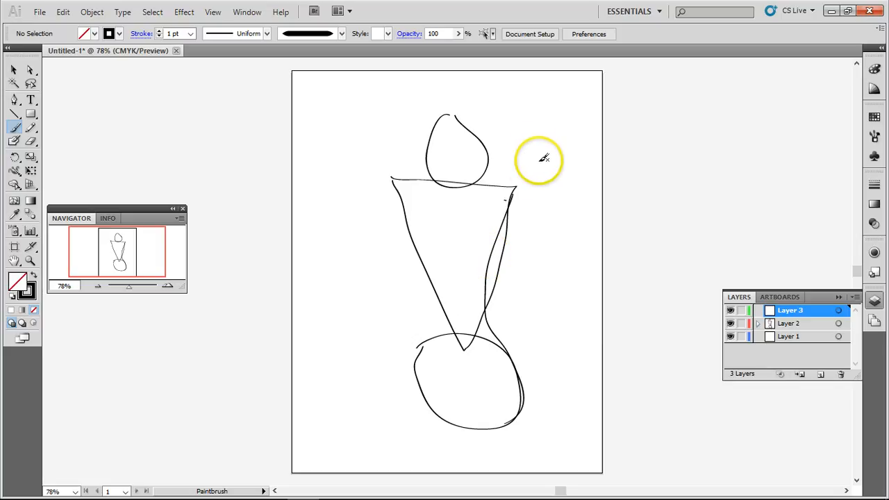
{"action": "mouse_move", "coordinate": [503, 178]}
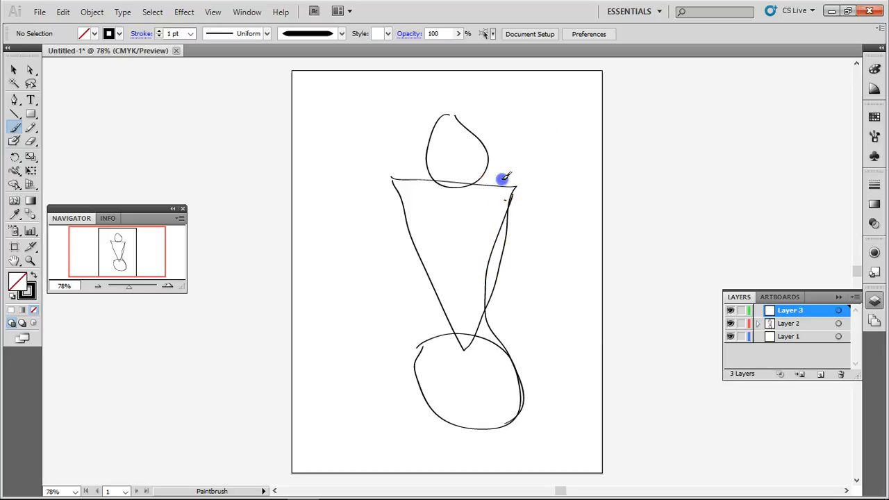
- Paint the curving back line with the tapered brush and hide the rough sketch layer
{"action": "left_click_drag", "start_coordinate": [503, 179], "coordinate": [497, 447]}
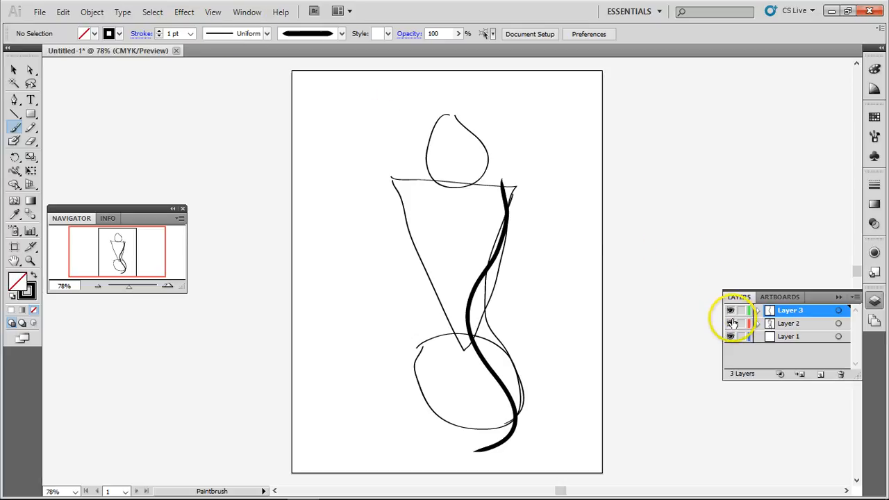
{"action": "left_click", "coordinate": [730, 310]}
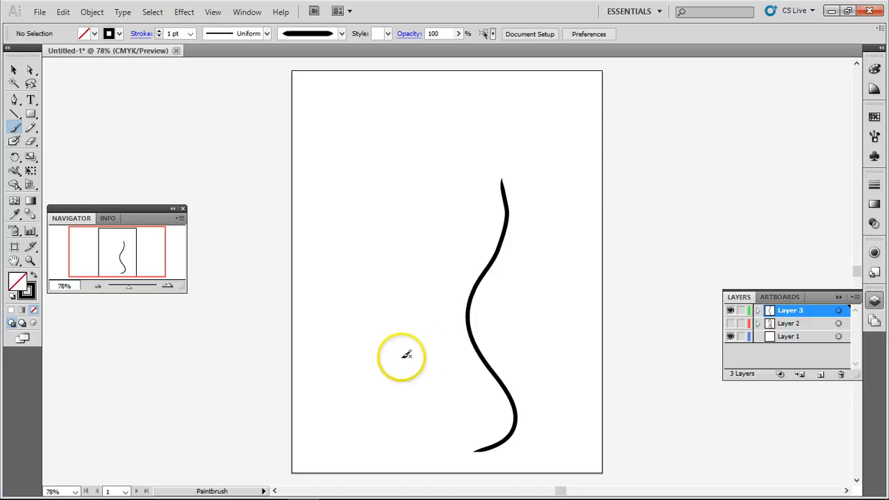
{"action": "mouse_move", "coordinate": [419, 451]}
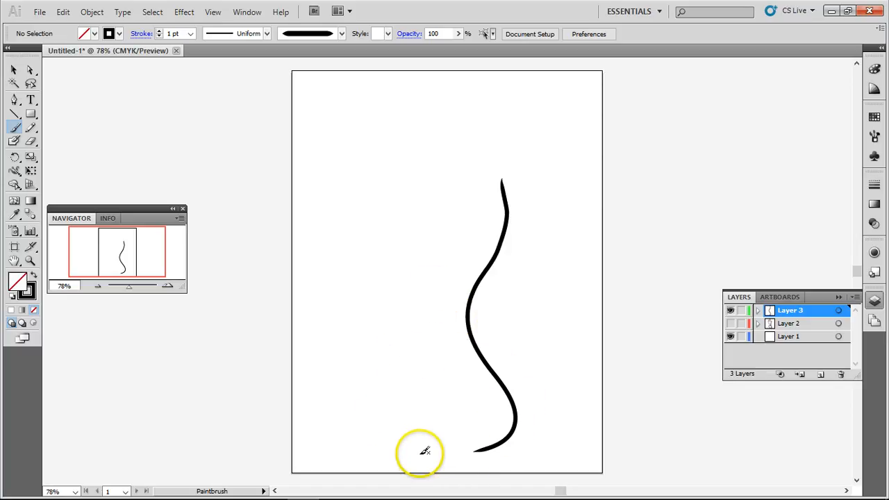
{"action": "mouse_move", "coordinate": [355, 447]}
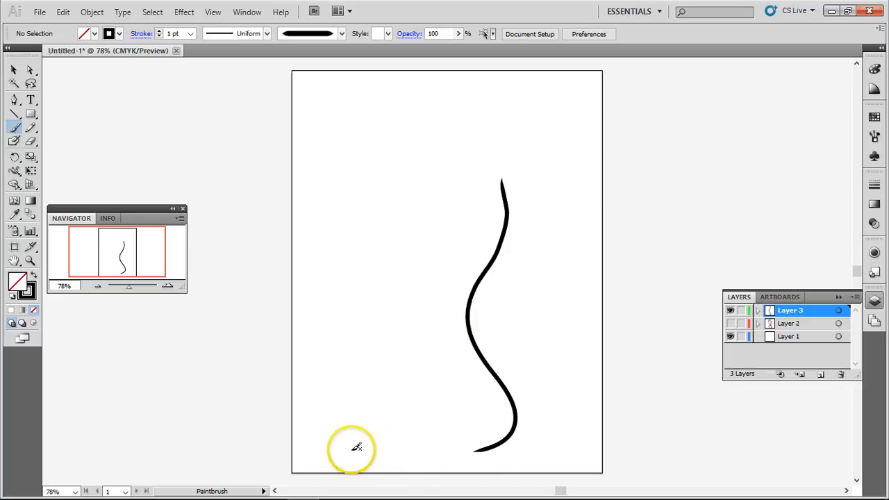
- Paint the long seat line sweeping along the bottom beneath the back curve
{"action": "left_click_drag", "start_coordinate": [355, 450], "coordinate": [540, 456]}
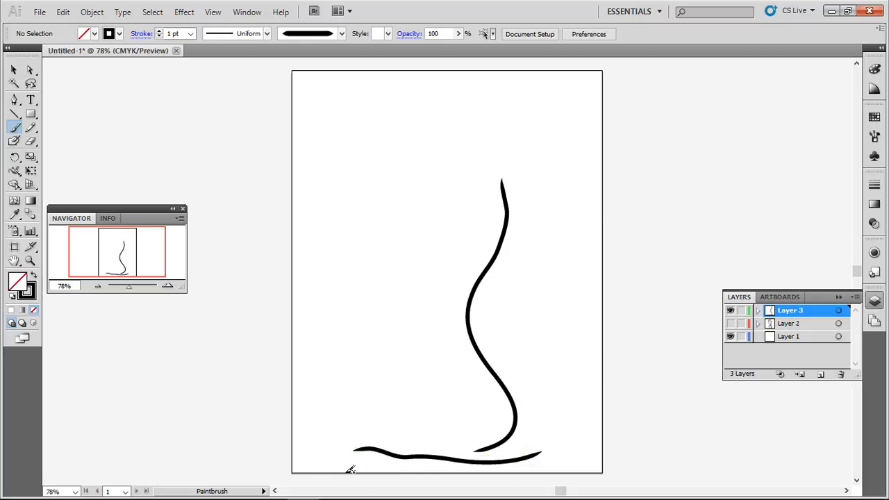
{"action": "mouse_move", "coordinate": [438, 355]}
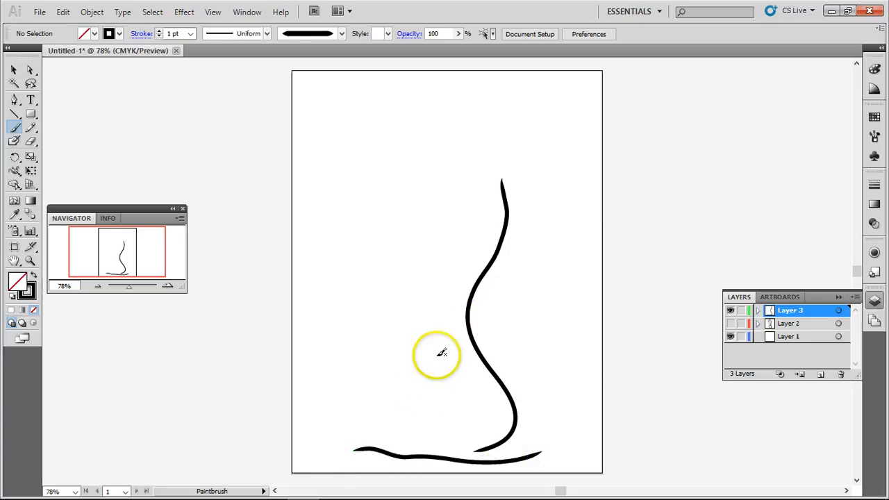
{"action": "mouse_move", "coordinate": [408, 443]}
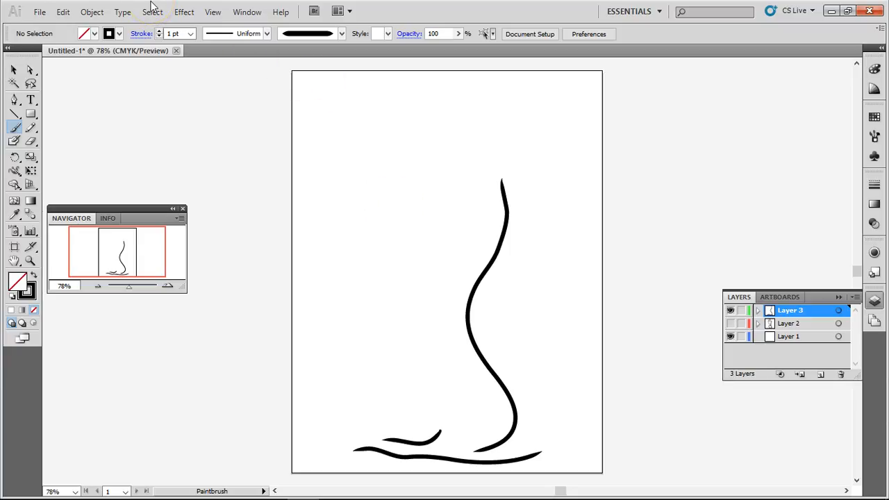
{"action": "mouse_move", "coordinate": [375, 12]}
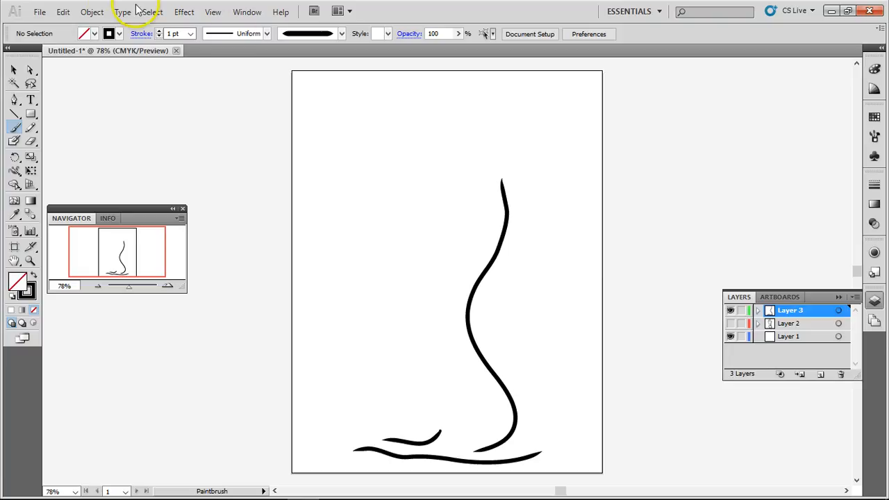
- Select all strokes, reduce their weight to 0.5 pt, then deselect
{"action": "left_click", "coordinate": [153, 11]}
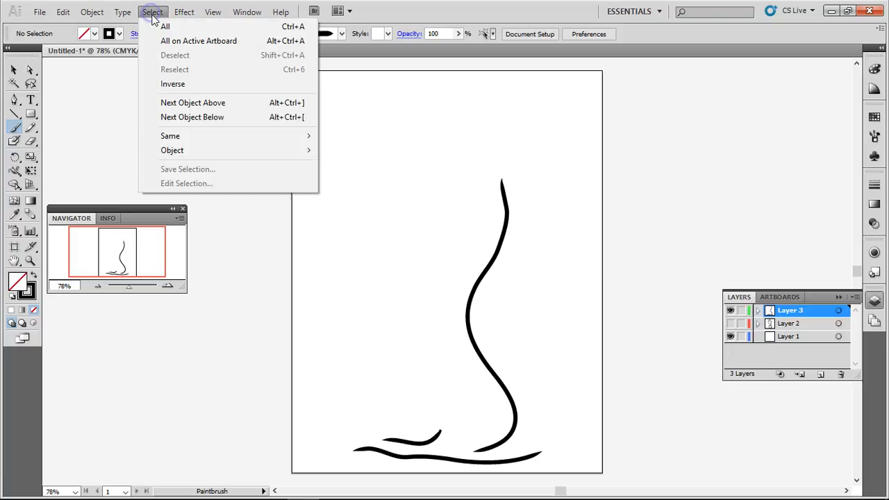
{"action": "left_click", "coordinate": [164, 26]}
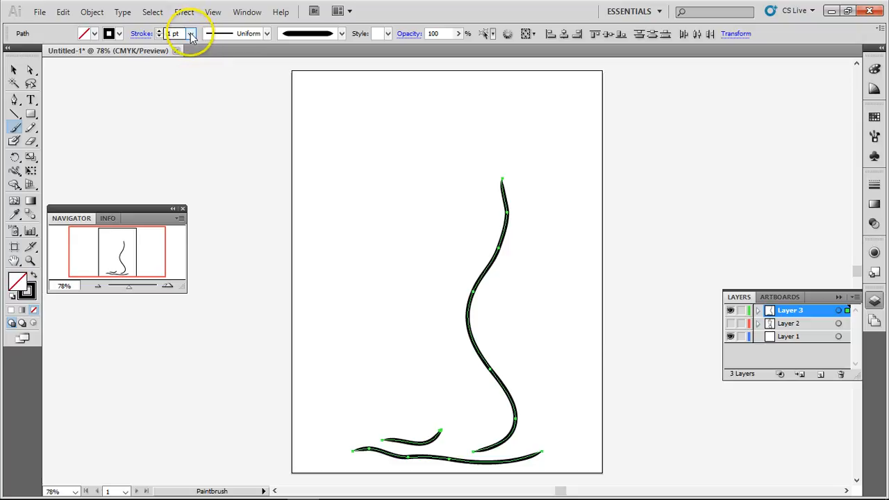
{"action": "left_click", "coordinate": [192, 33]}
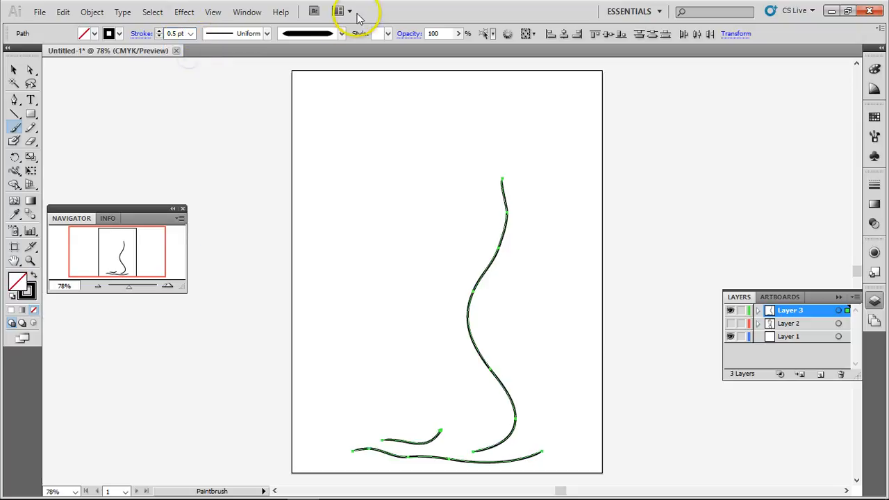
{"action": "mouse_move", "coordinate": [358, 12]}
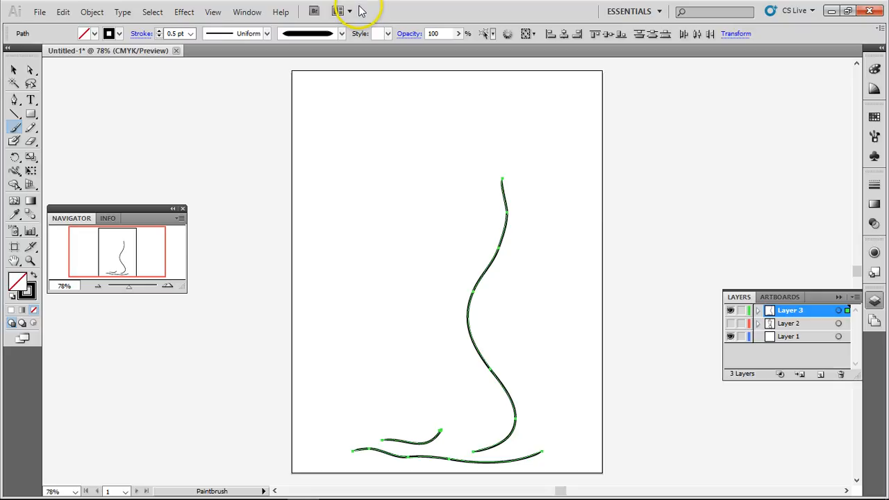
{"action": "mouse_move", "coordinate": [136, 21]}
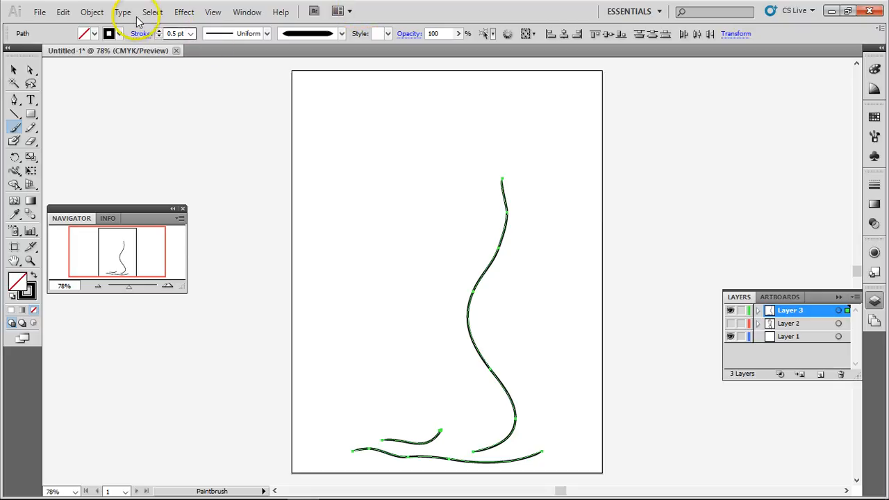
{"action": "left_click", "coordinate": [153, 12]}
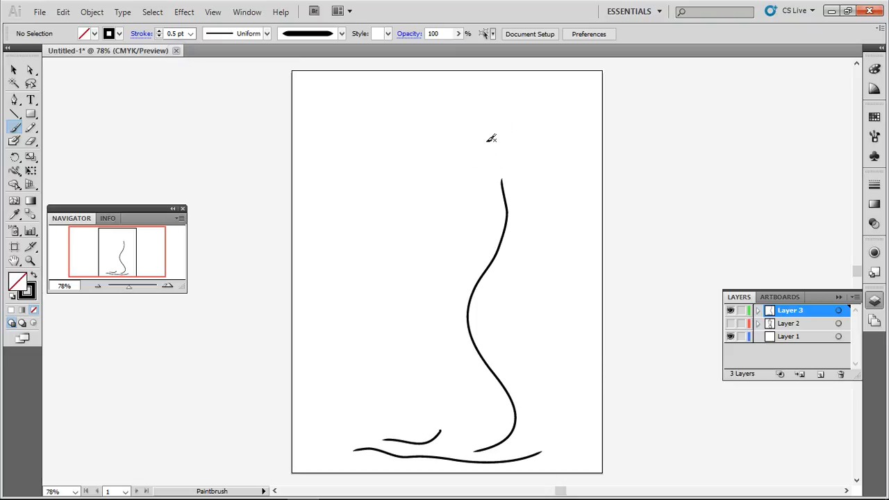
{"action": "mouse_move", "coordinate": [415, 110]}
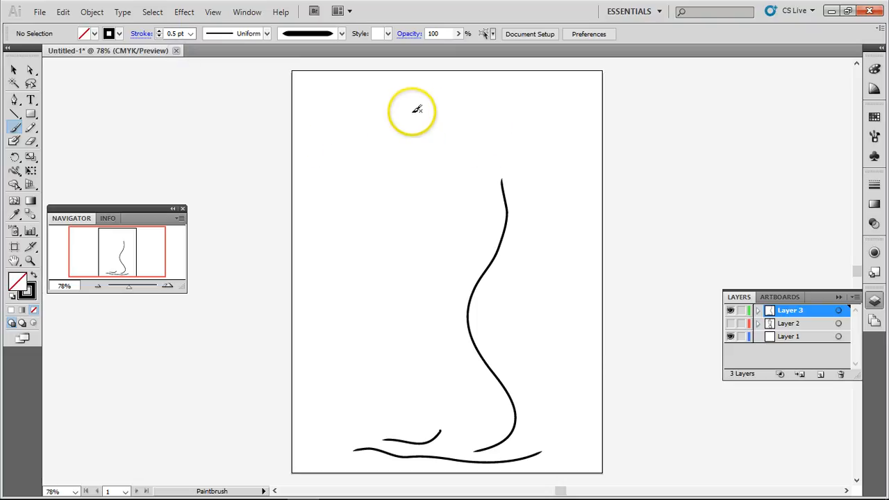
{"action": "mouse_move", "coordinate": [412, 85]}
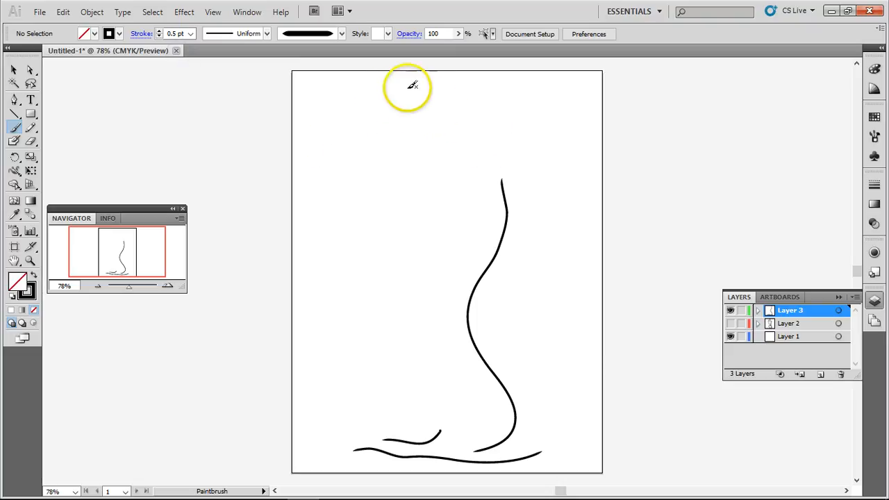
{"action": "mouse_move", "coordinate": [401, 89]}
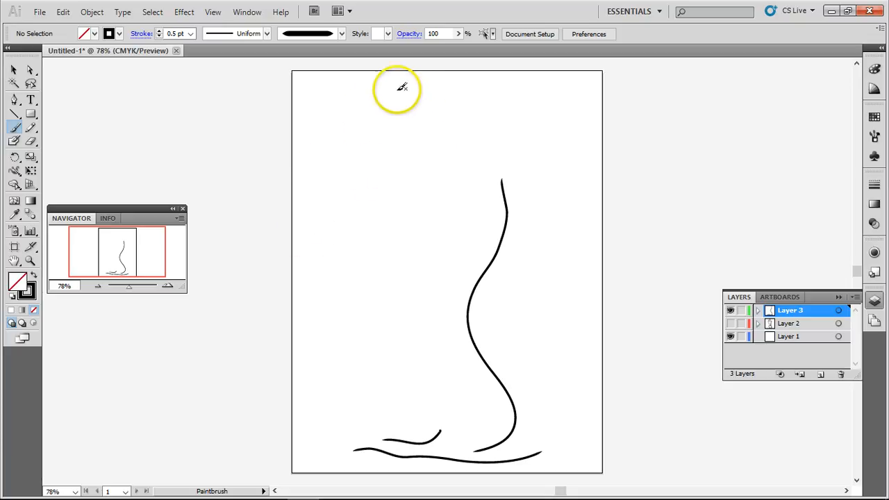
{"action": "mouse_move", "coordinate": [437, 93]}
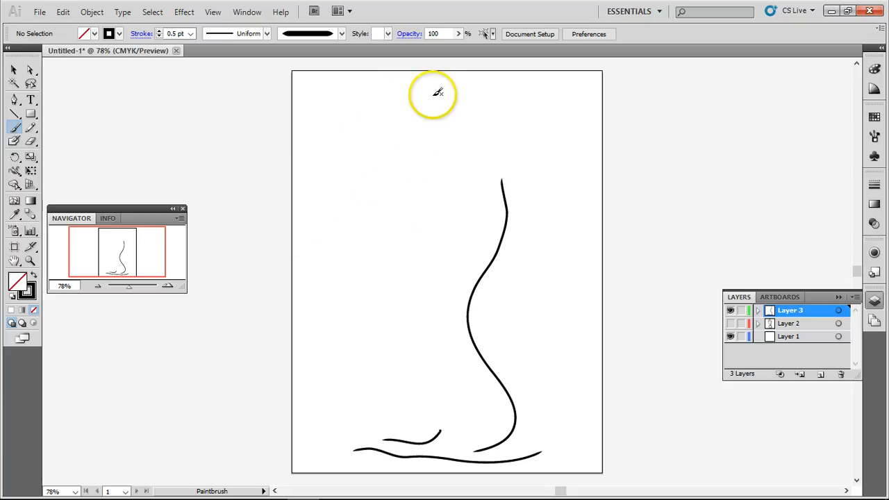
{"action": "mouse_move", "coordinate": [436, 268]}
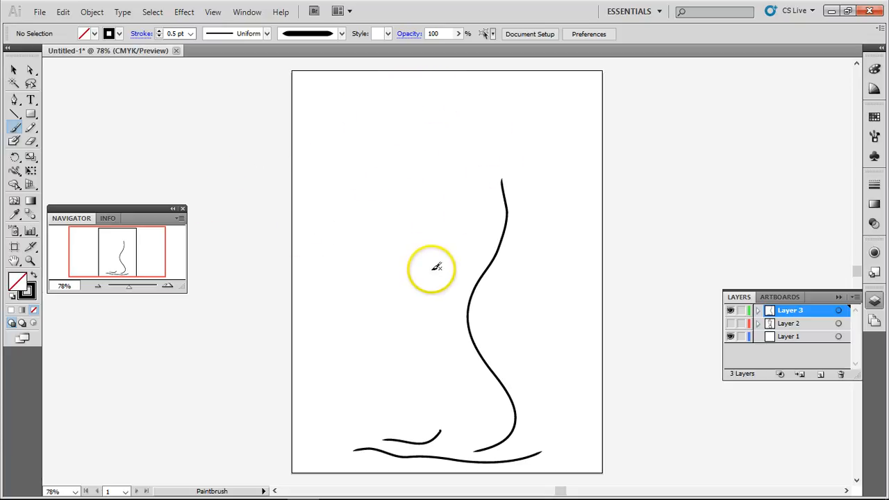
{"action": "mouse_move", "coordinate": [424, 81]}
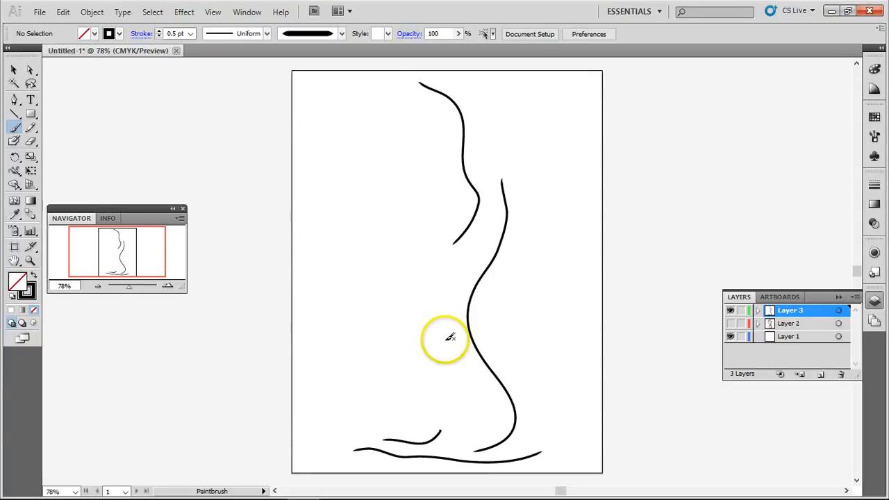
{"action": "mouse_move", "coordinate": [433, 291]}
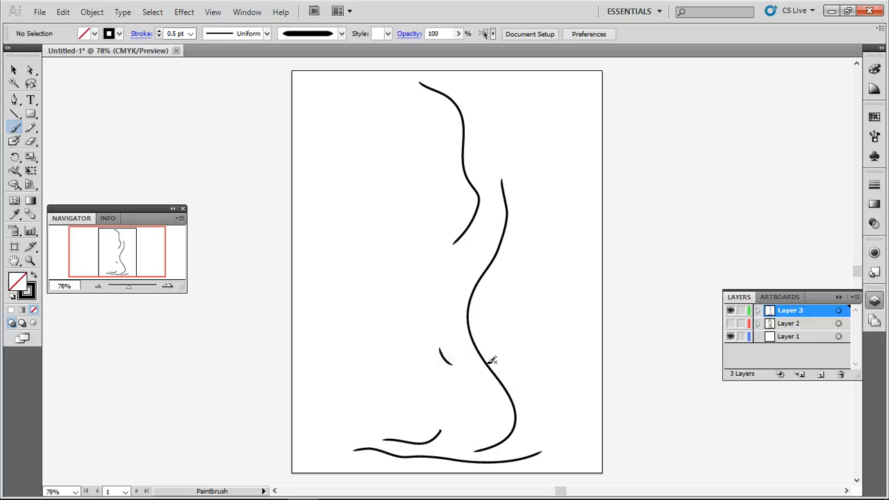
{"action": "mouse_move", "coordinate": [461, 270]}
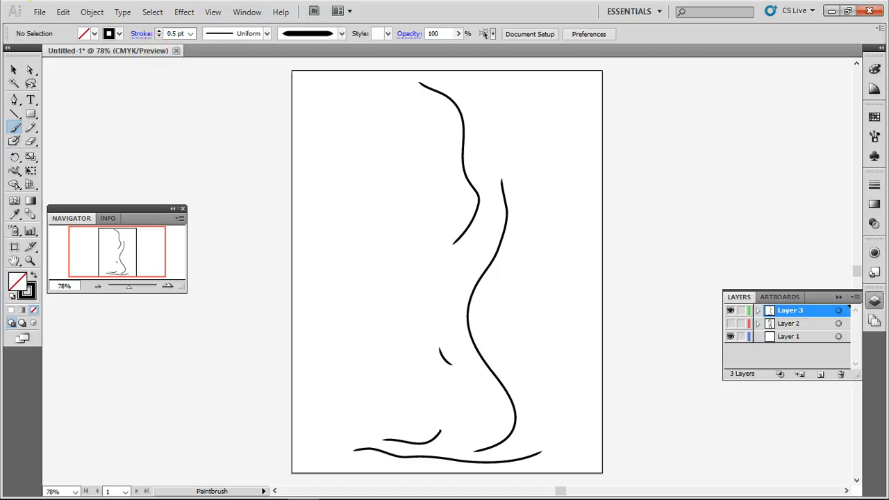
- Undo the last painted short stroke so it can be redrawn
{"action": "left_click", "coordinate": [62, 11]}
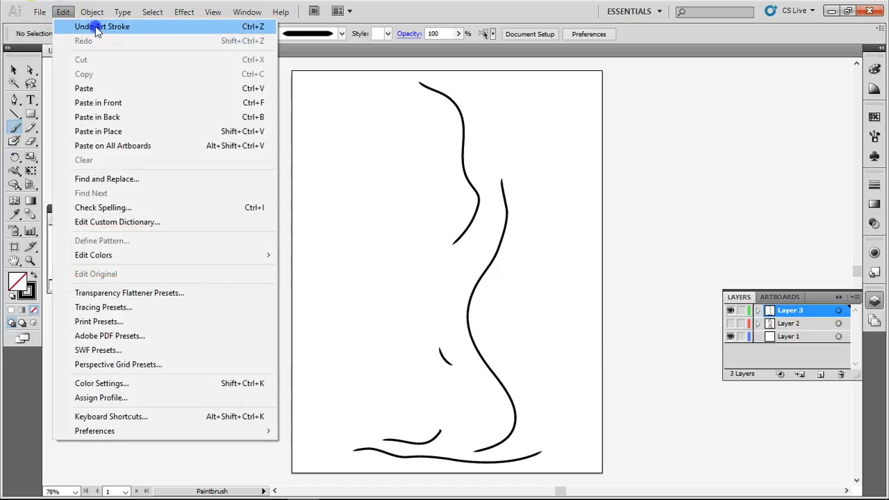
{"action": "left_click", "coordinate": [102, 26]}
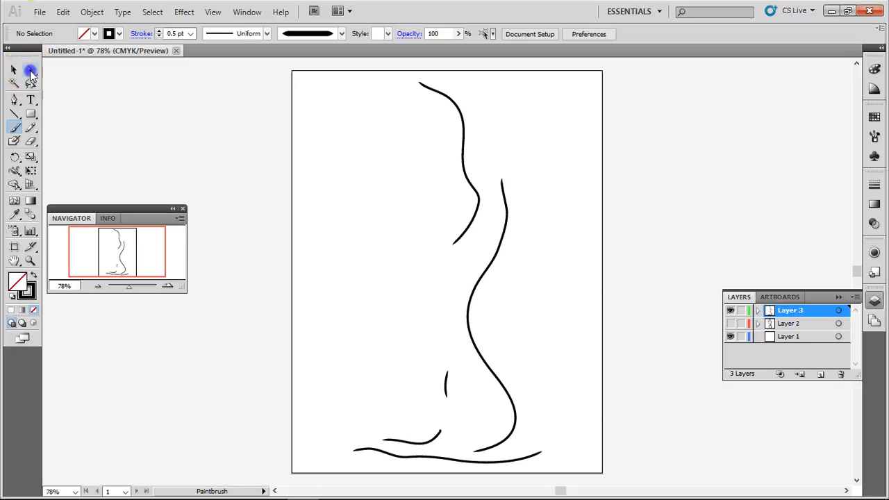
- Select the short inner stroke, nudge it up and left, then return to the Paintbrush
{"action": "left_click", "coordinate": [31, 70]}
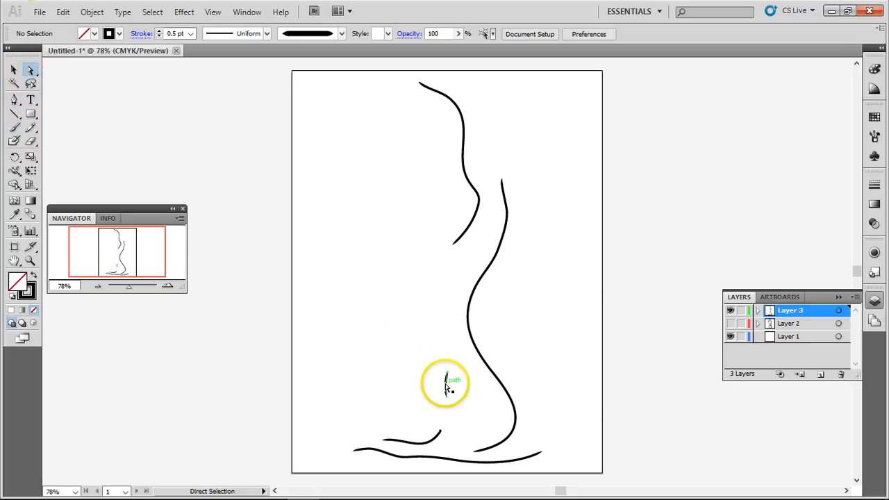
{"action": "left_click", "coordinate": [446, 382]}
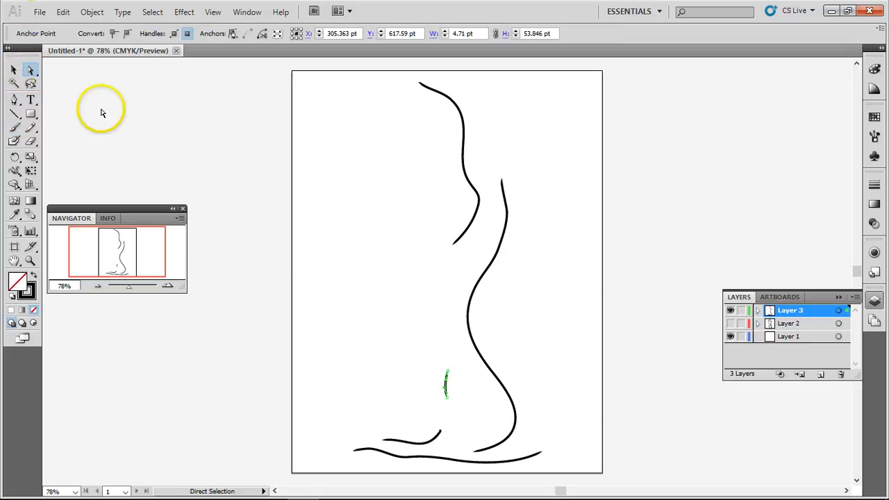
{"action": "left_click", "coordinate": [448, 387]}
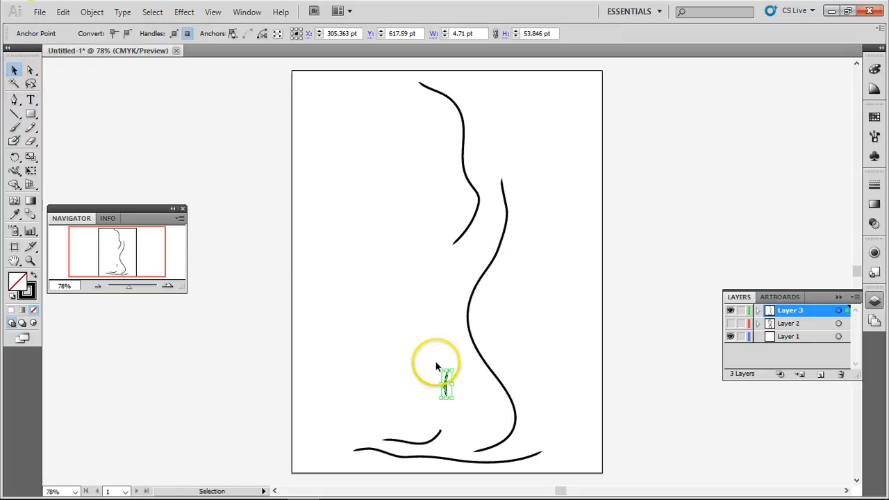
{"action": "left_click_drag", "start_coordinate": [448, 383], "coordinate": [448, 383]}
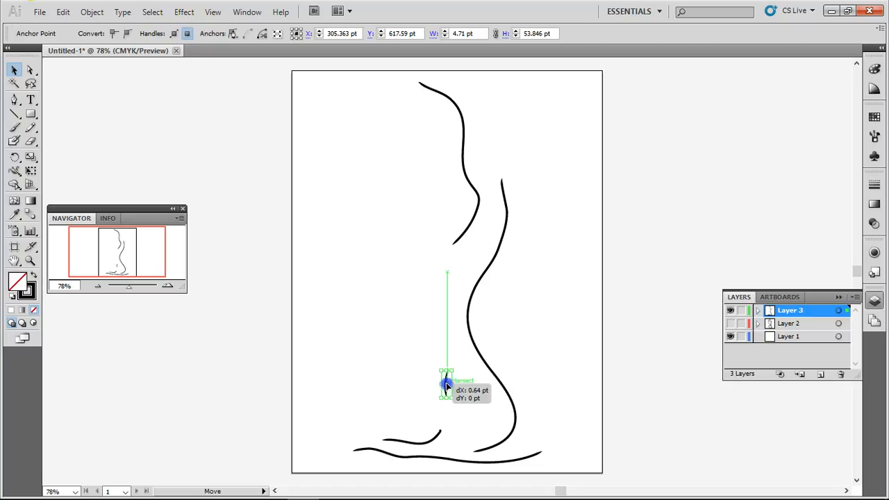
{"action": "left_click_drag", "start_coordinate": [448, 387], "coordinate": [438, 350]}
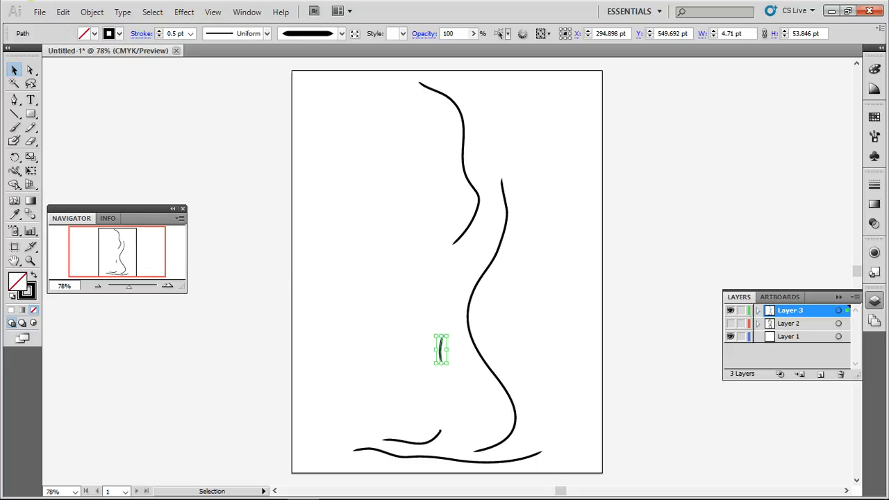
{"action": "left_click", "coordinate": [14, 127]}
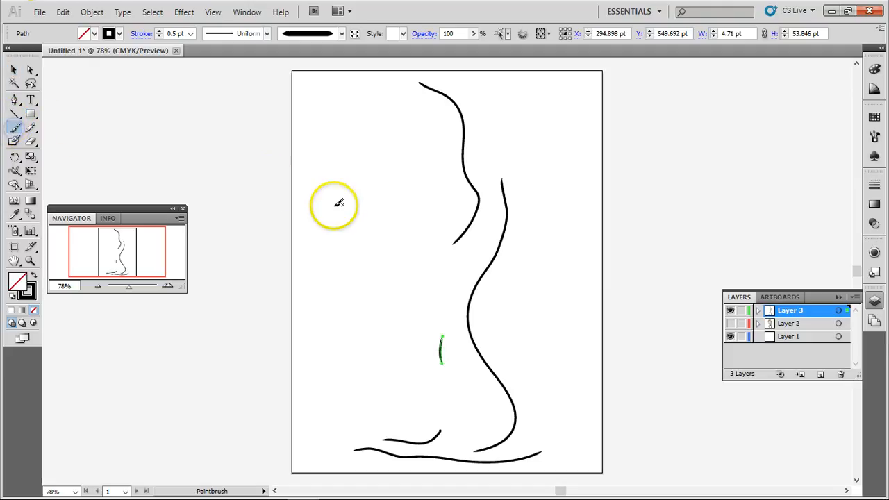
{"action": "mouse_move", "coordinate": [193, 55]}
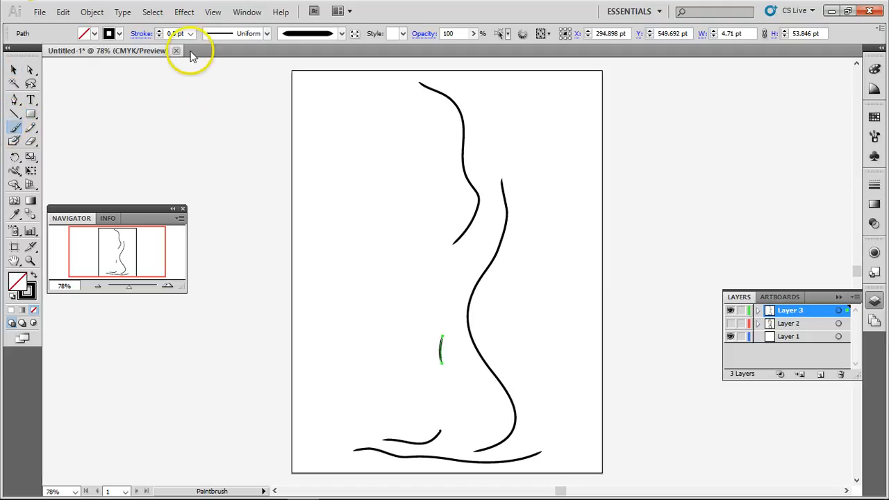
{"action": "left_click", "coordinate": [153, 11]}
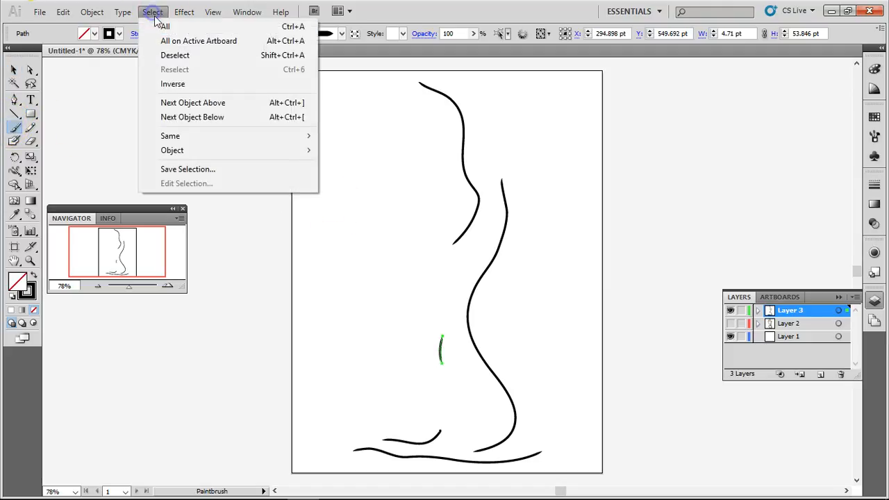
{"action": "left_click", "coordinate": [175, 56]}
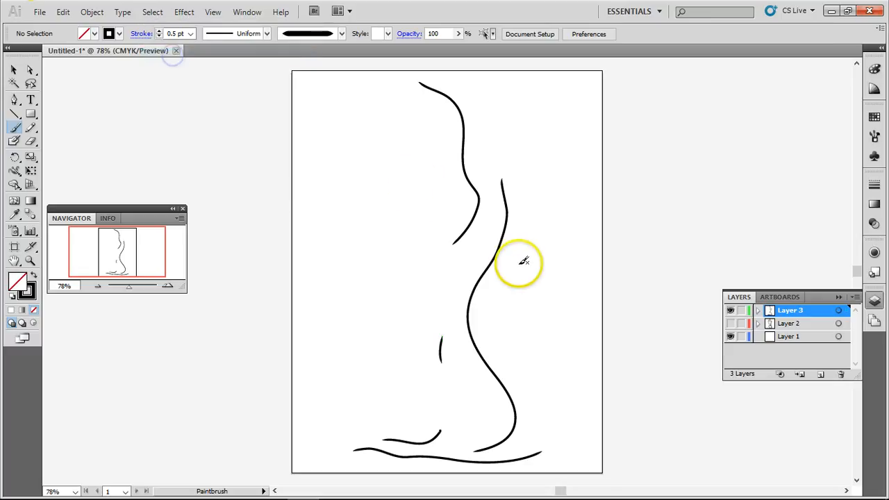
{"action": "mouse_move", "coordinate": [541, 273]}
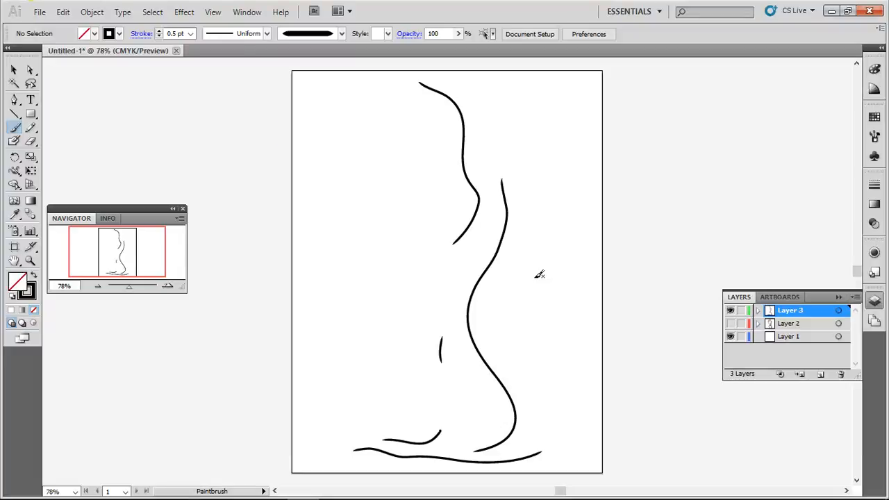
{"action": "mouse_move", "coordinate": [500, 264]}
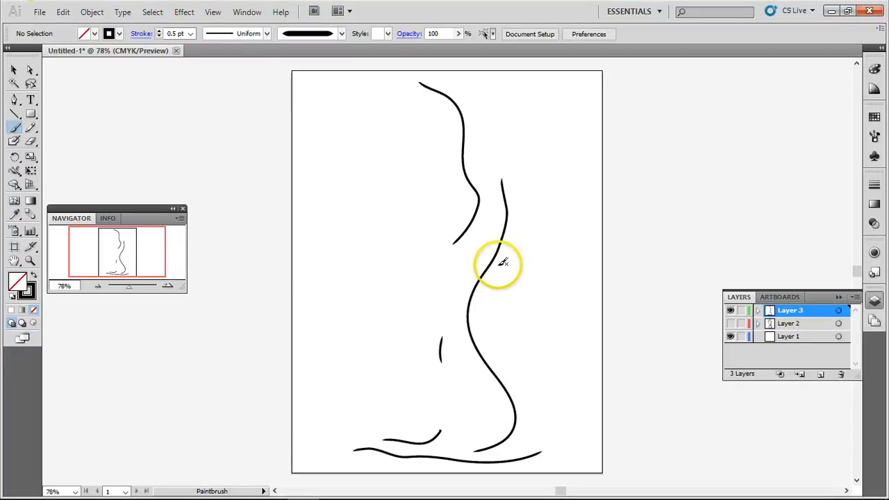
{"action": "left_click_drag", "start_coordinate": [501, 261], "coordinate": [486, 361]}
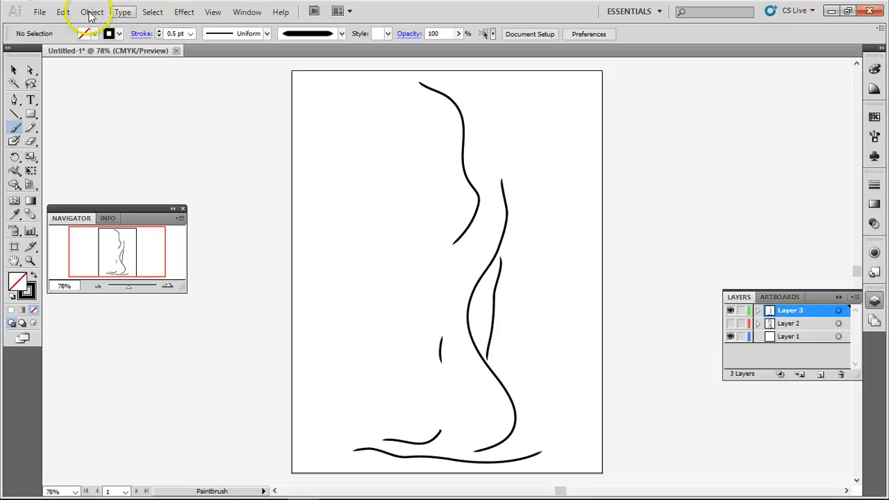
{"action": "left_click", "coordinate": [63, 12]}
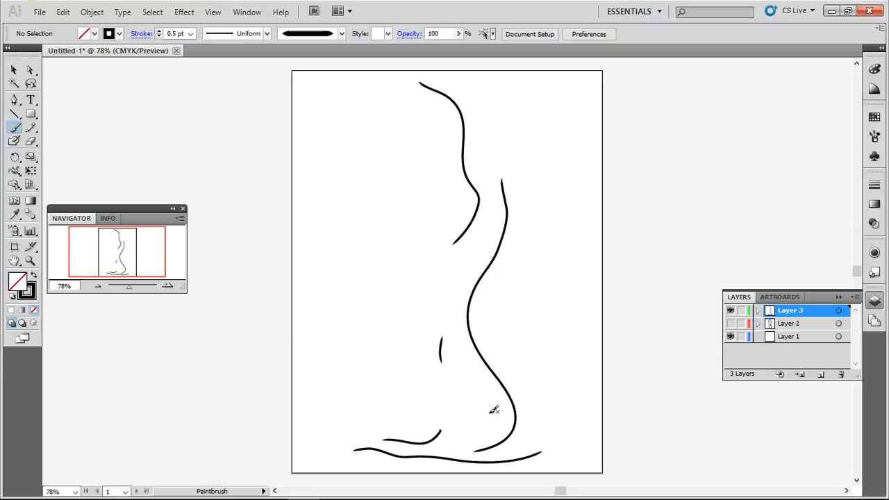
{"action": "mouse_move", "coordinate": [825, 146]}
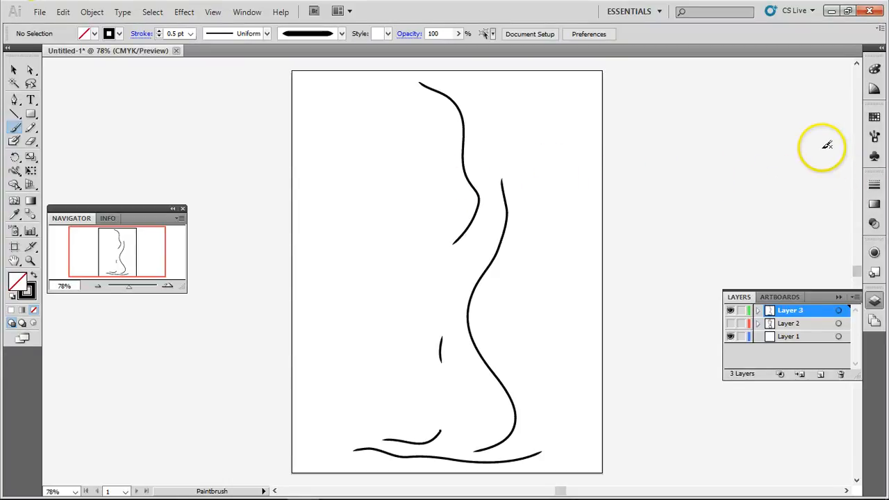
- Apply the rough charcoal brush to all of the figure's strokes and deselect
{"action": "left_click", "coordinate": [875, 136]}
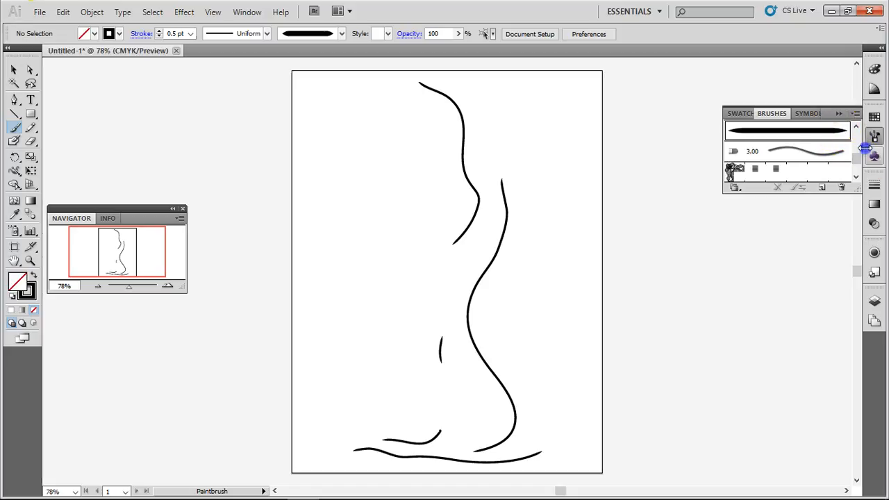
{"action": "left_click", "coordinate": [856, 131]}
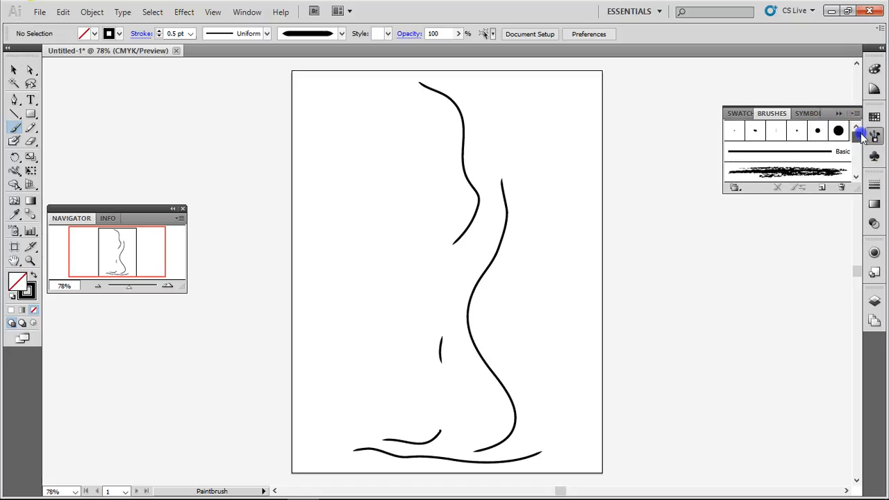
{"action": "mouse_move", "coordinate": [861, 136]}
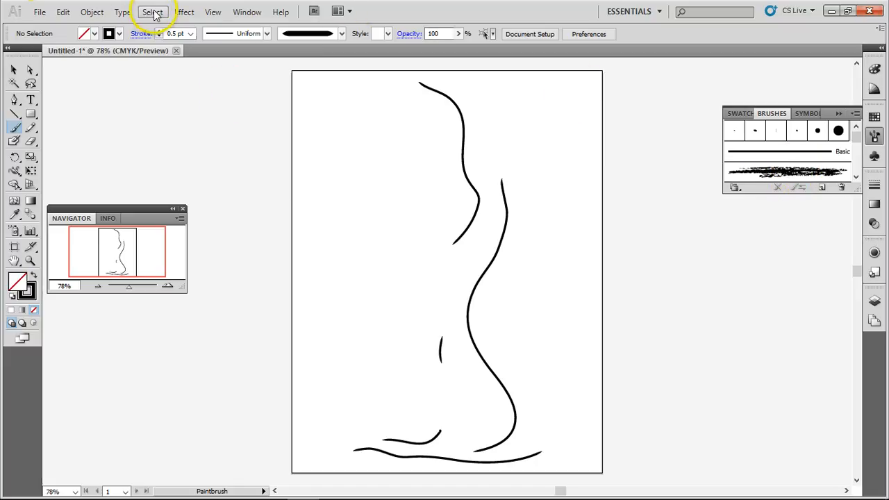
{"action": "left_click", "coordinate": [153, 11]}
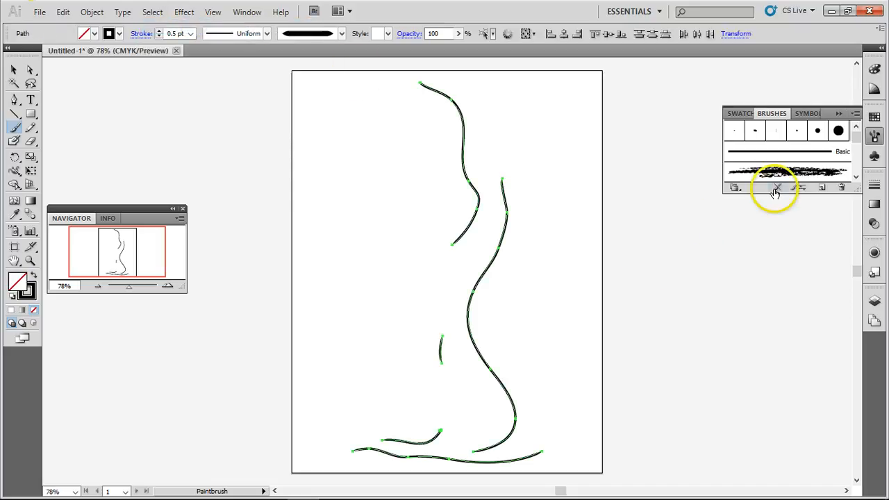
{"action": "left_click", "coordinate": [786, 170]}
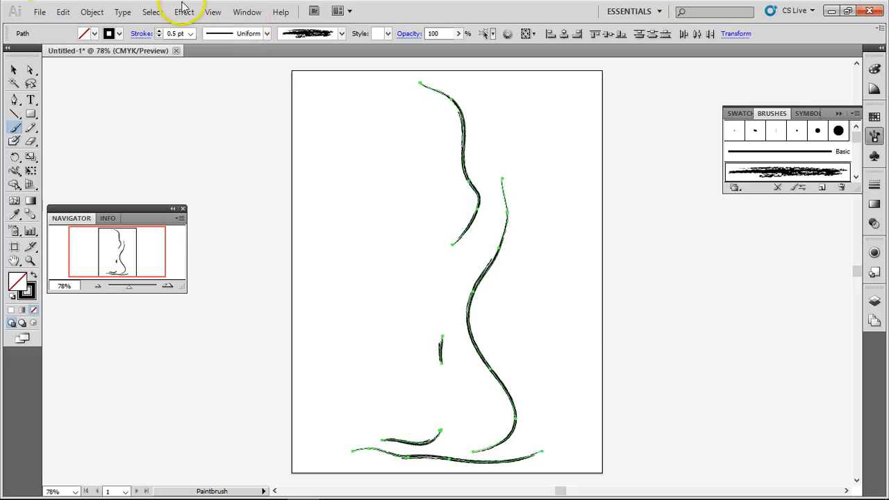
{"action": "left_click", "coordinate": [151, 11]}
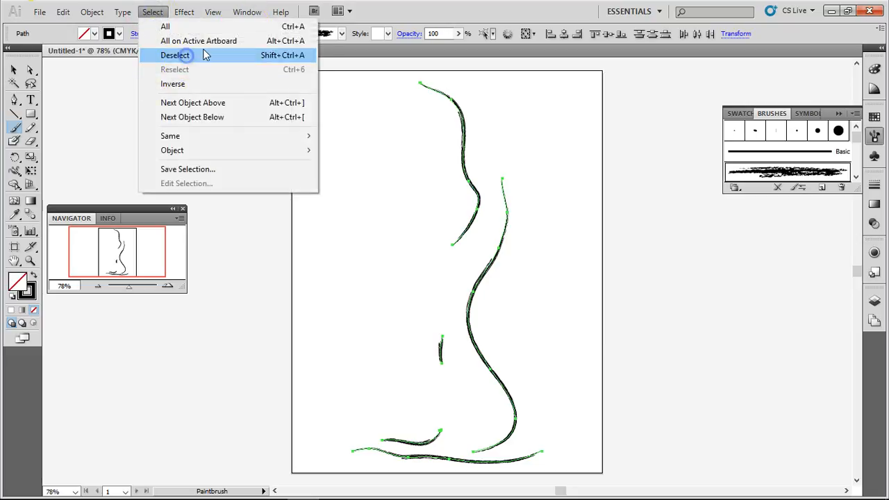
{"action": "left_click", "coordinate": [175, 56]}
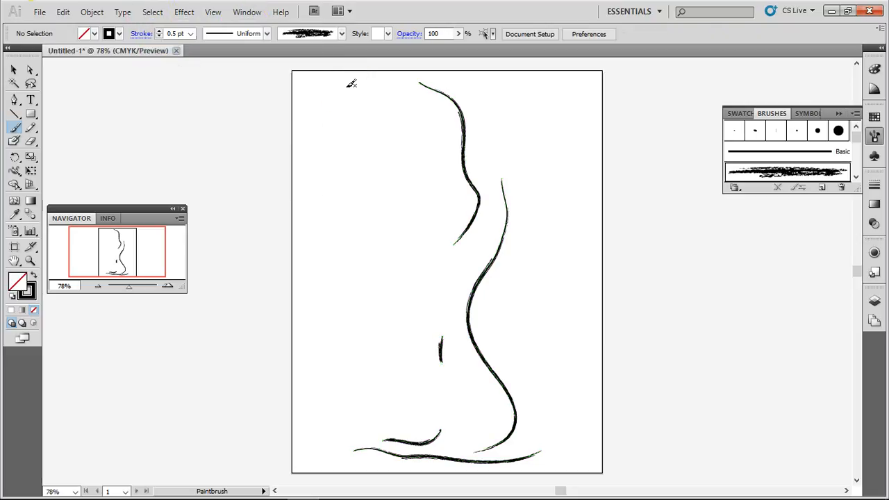